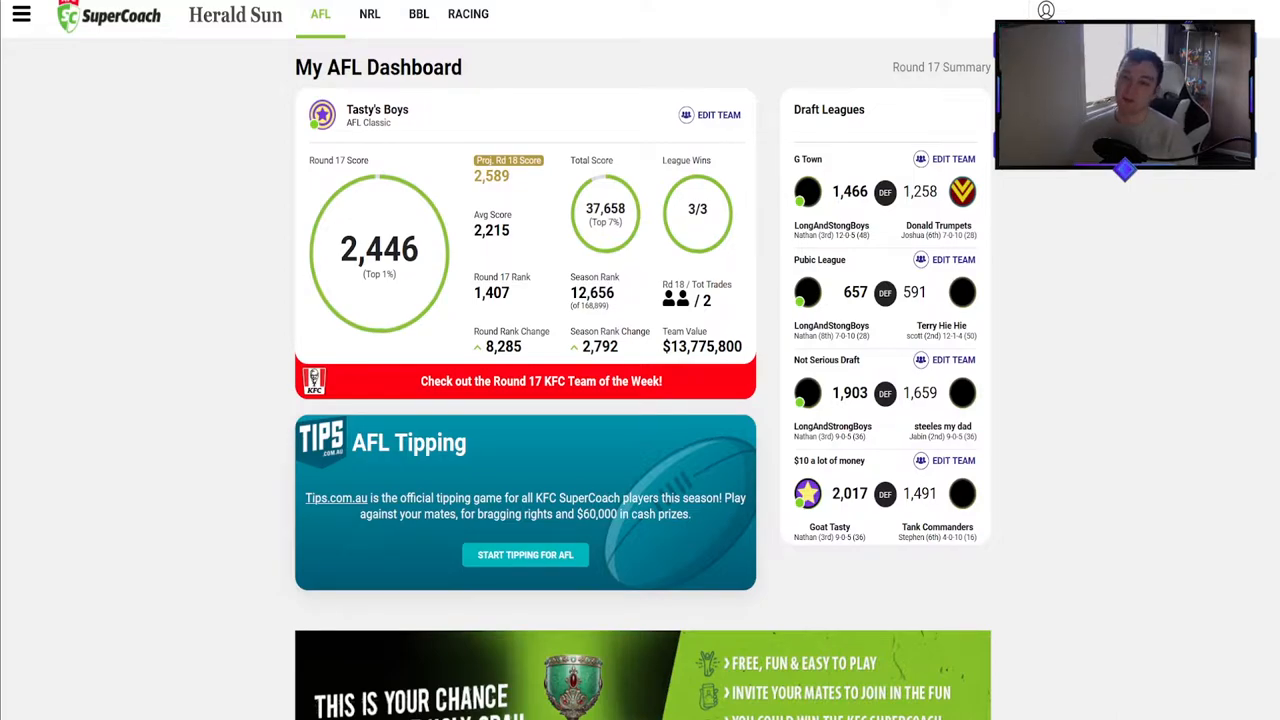
# Go to the Classic My Team lineup via the site navigation menu.
pyautogui.click(20, 14)
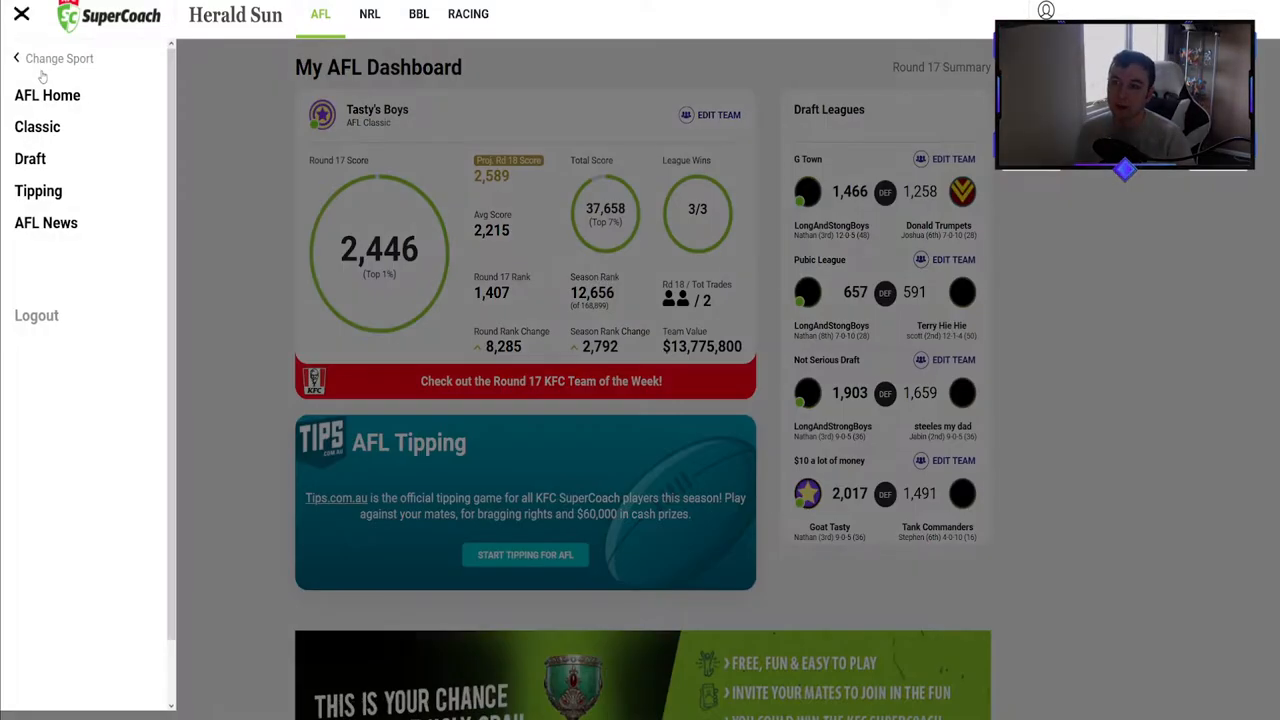
pyautogui.click(36, 126)
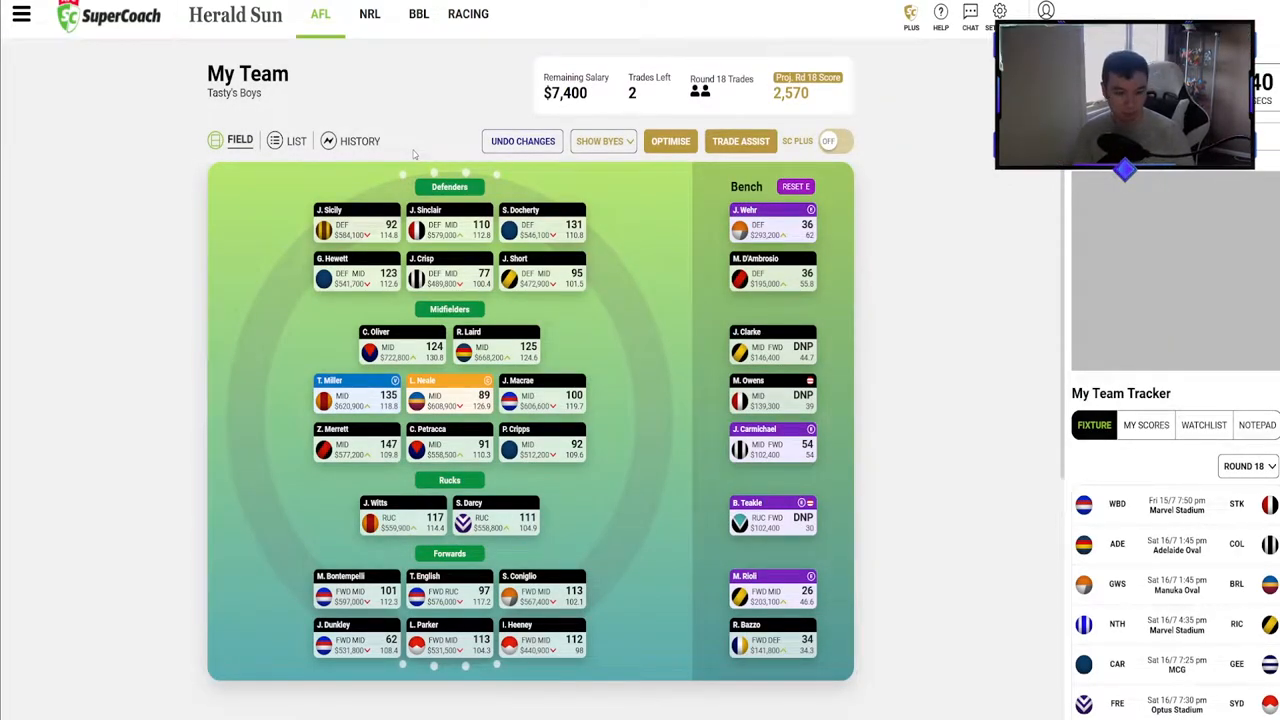
pyautogui.moveTo(530, 170)
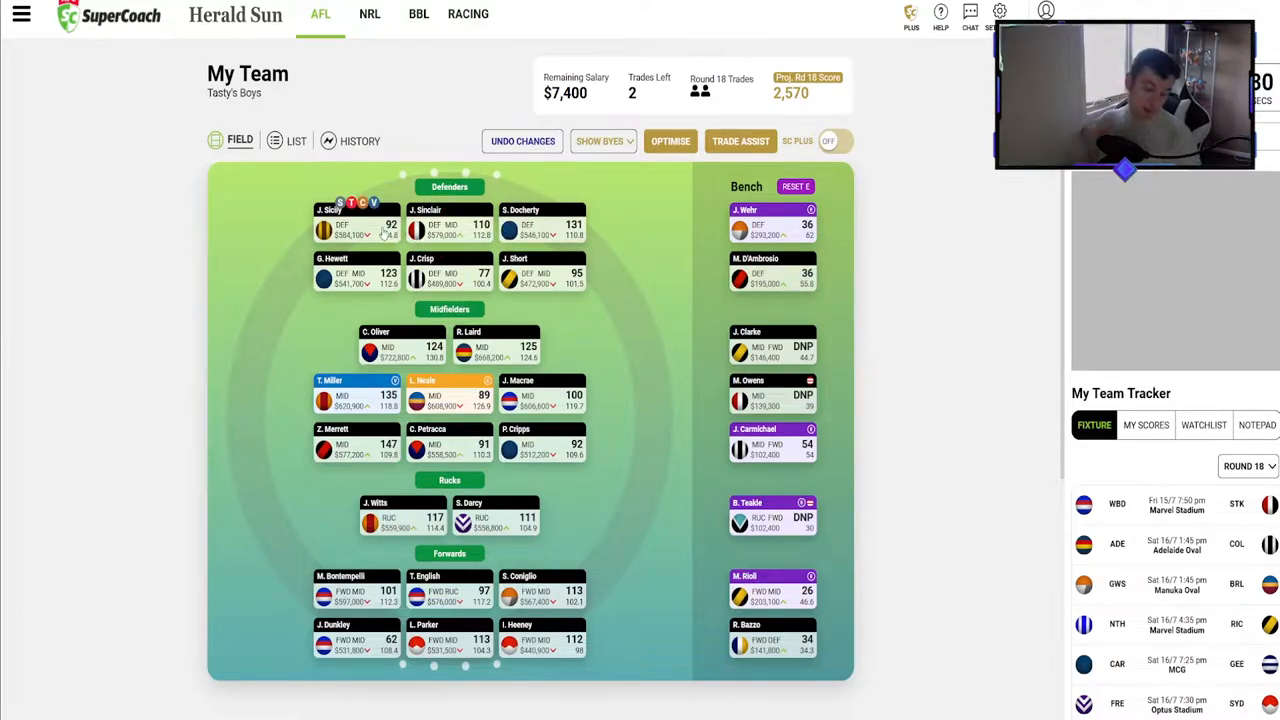
pyautogui.scroll(-3)
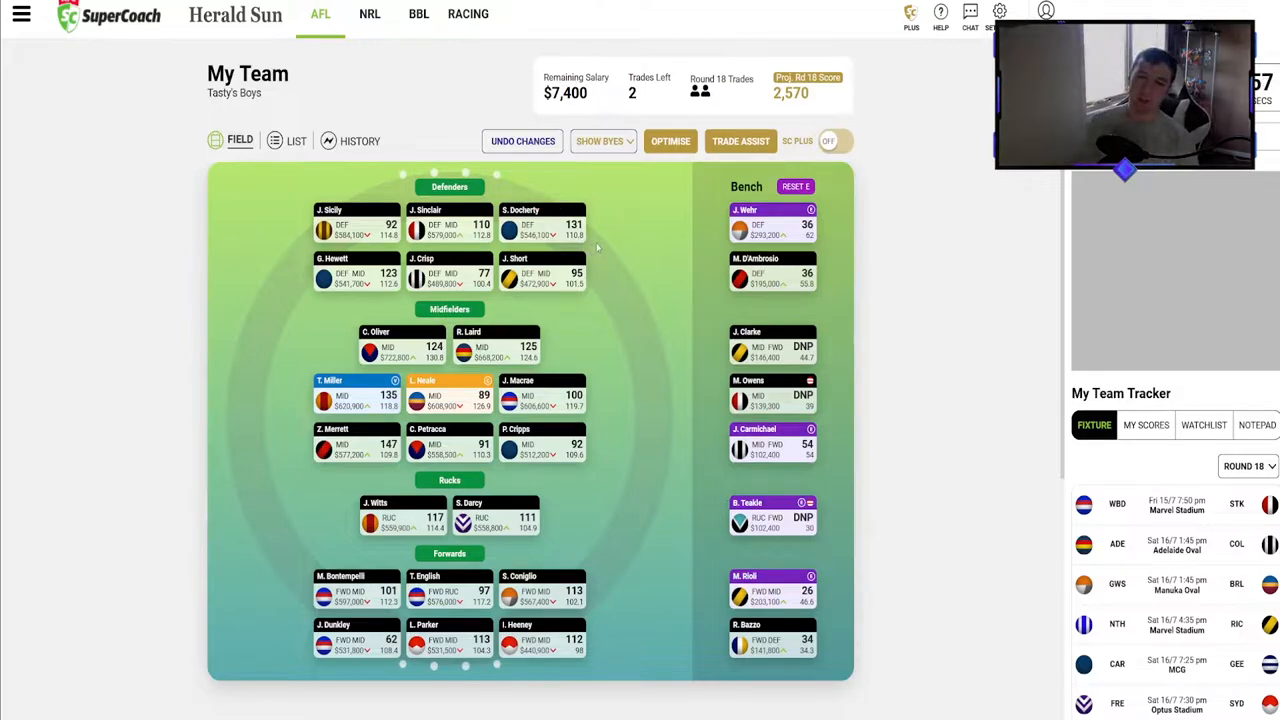
pyautogui.moveTo(592, 238)
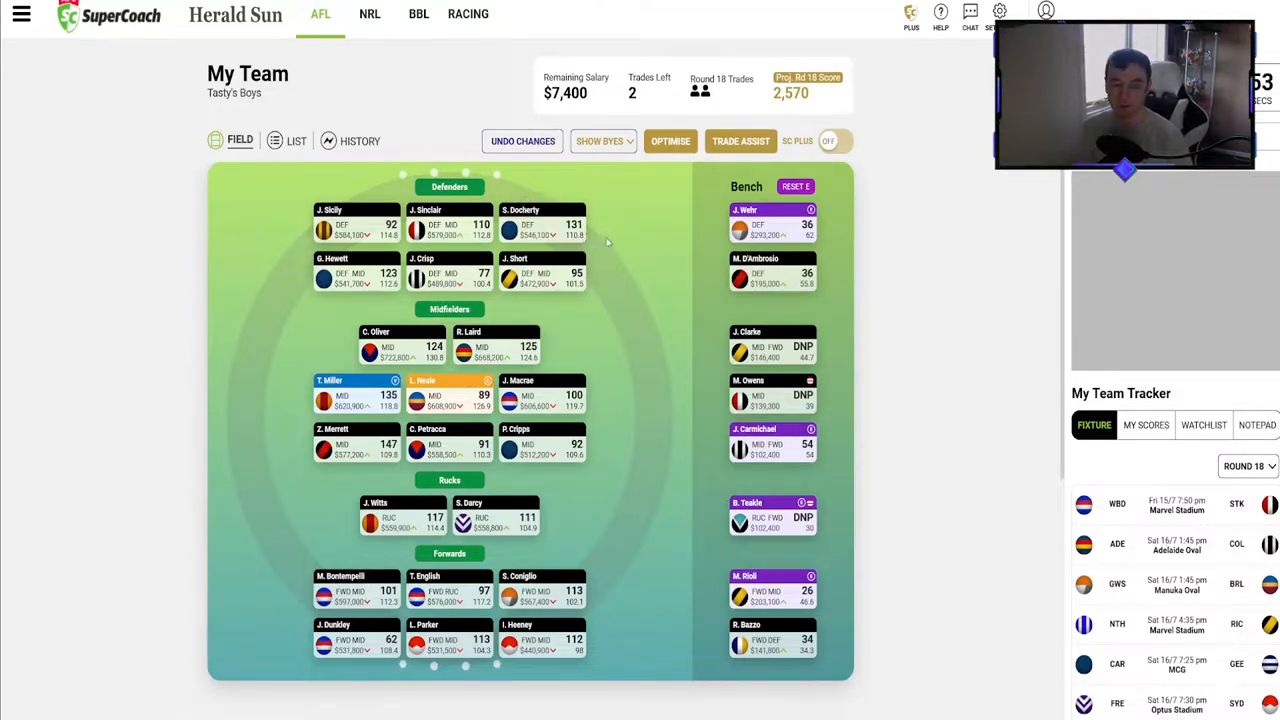
pyautogui.scroll(-3)
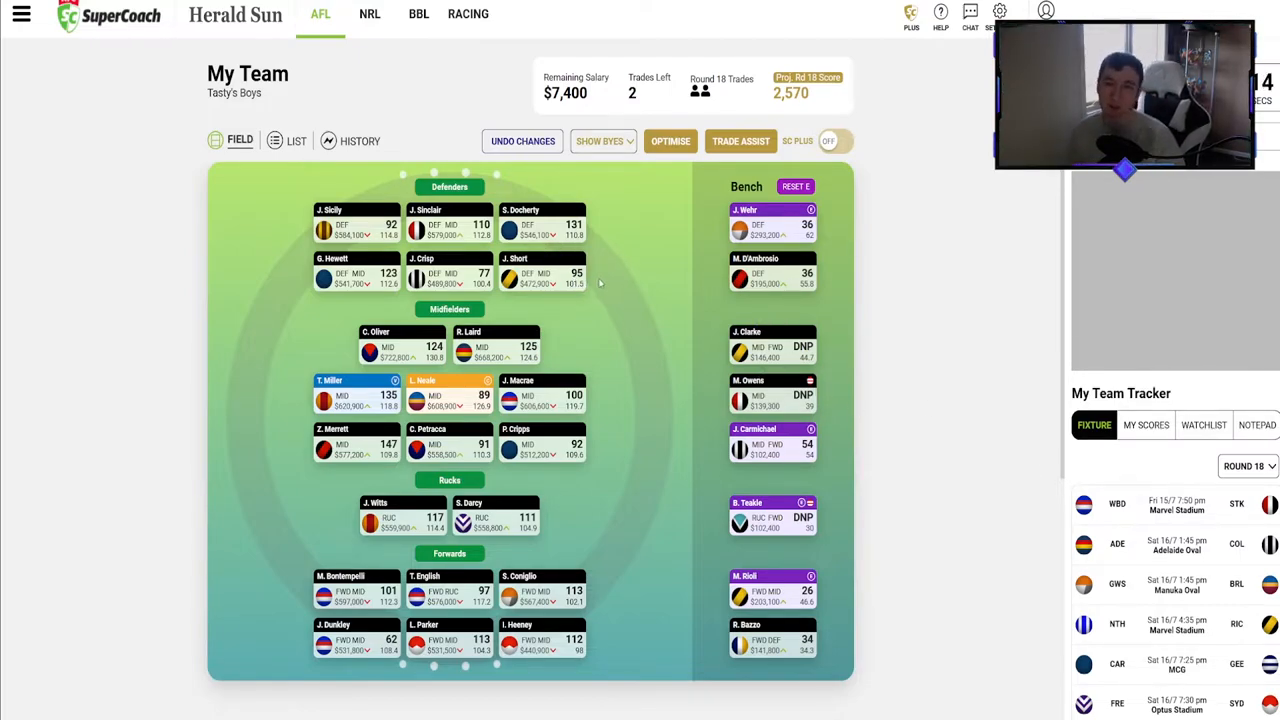
pyautogui.moveTo(616, 292)
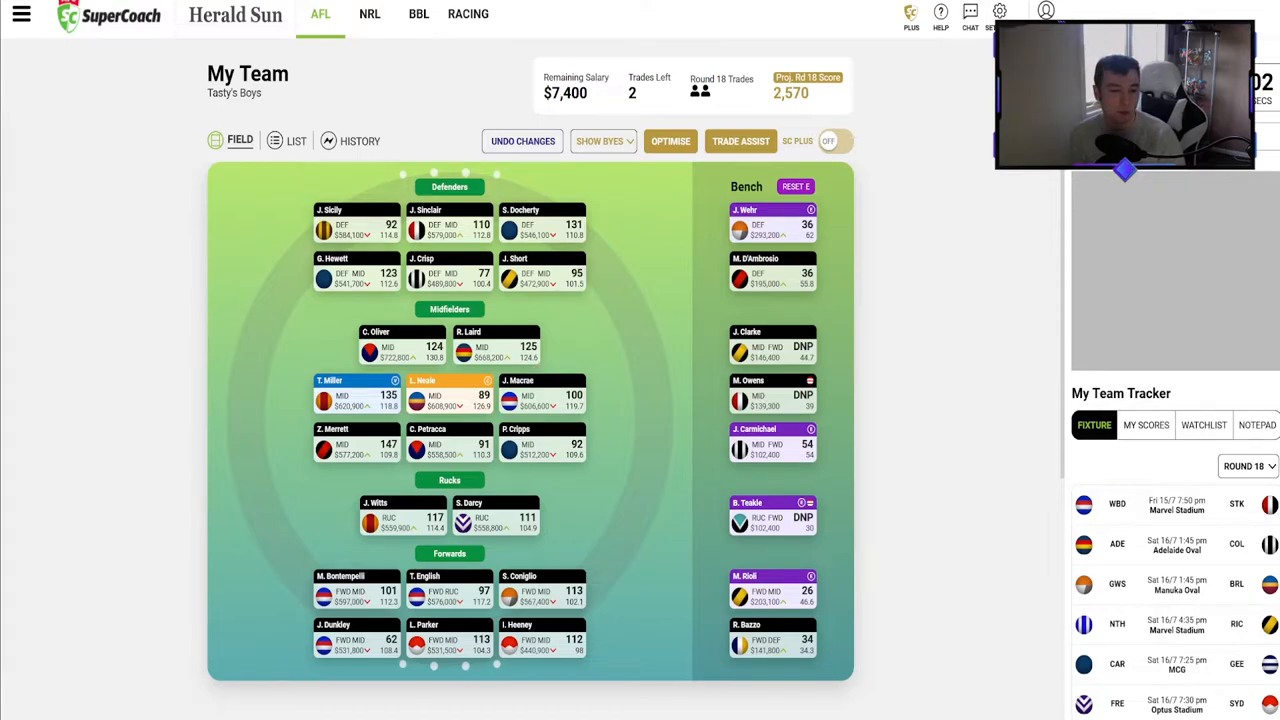
# Switch the team tracker to an earlier completed round and review its final scores.
pyautogui.click(1248, 466)
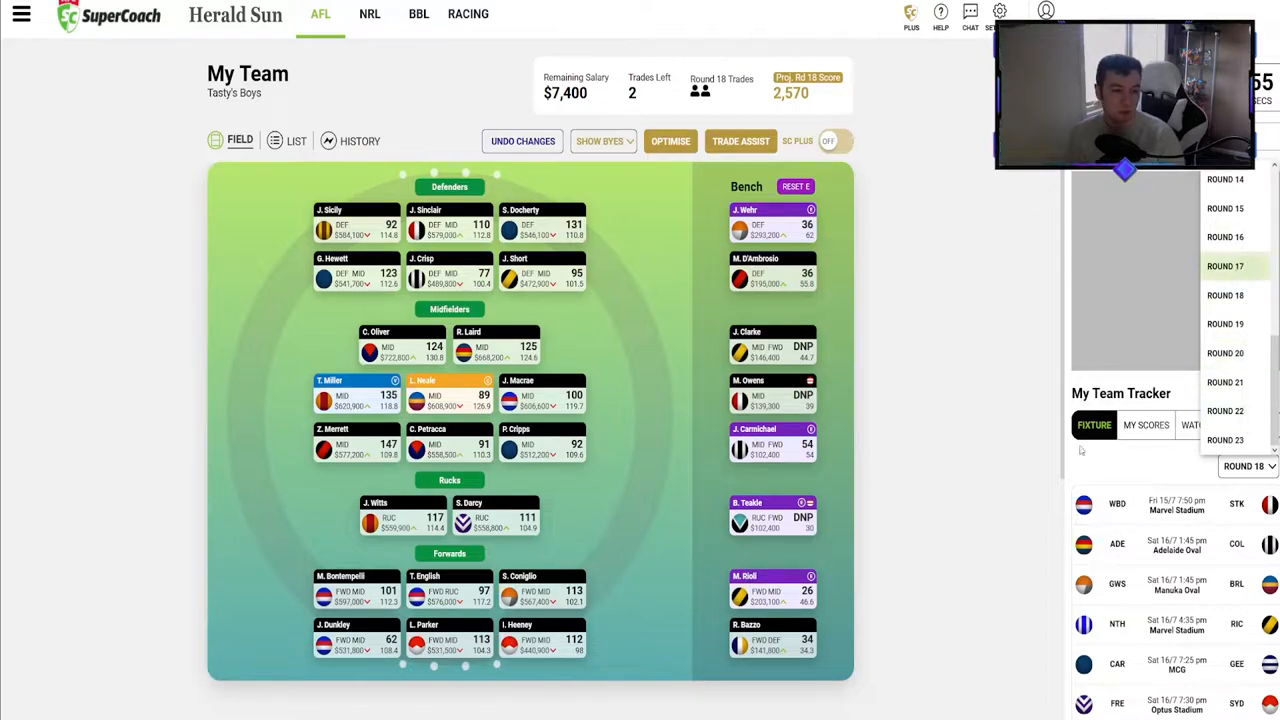
pyautogui.scroll(-3)
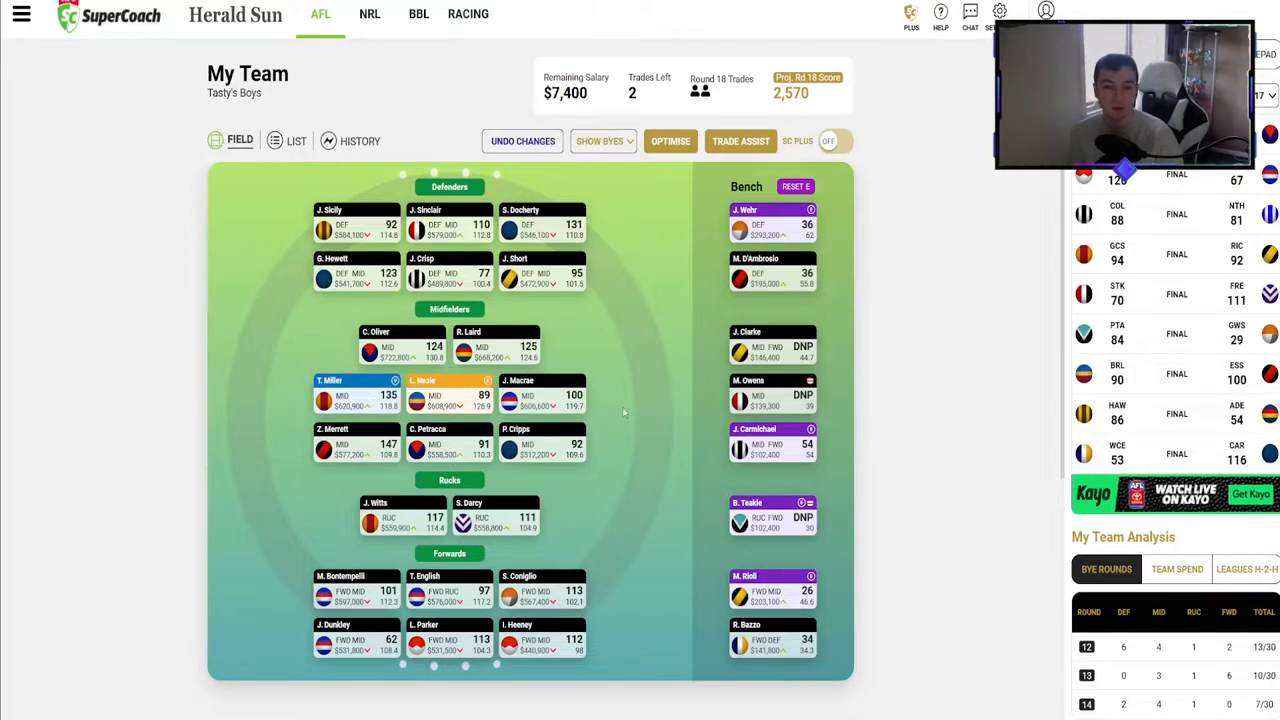
pyautogui.moveTo(636, 412)
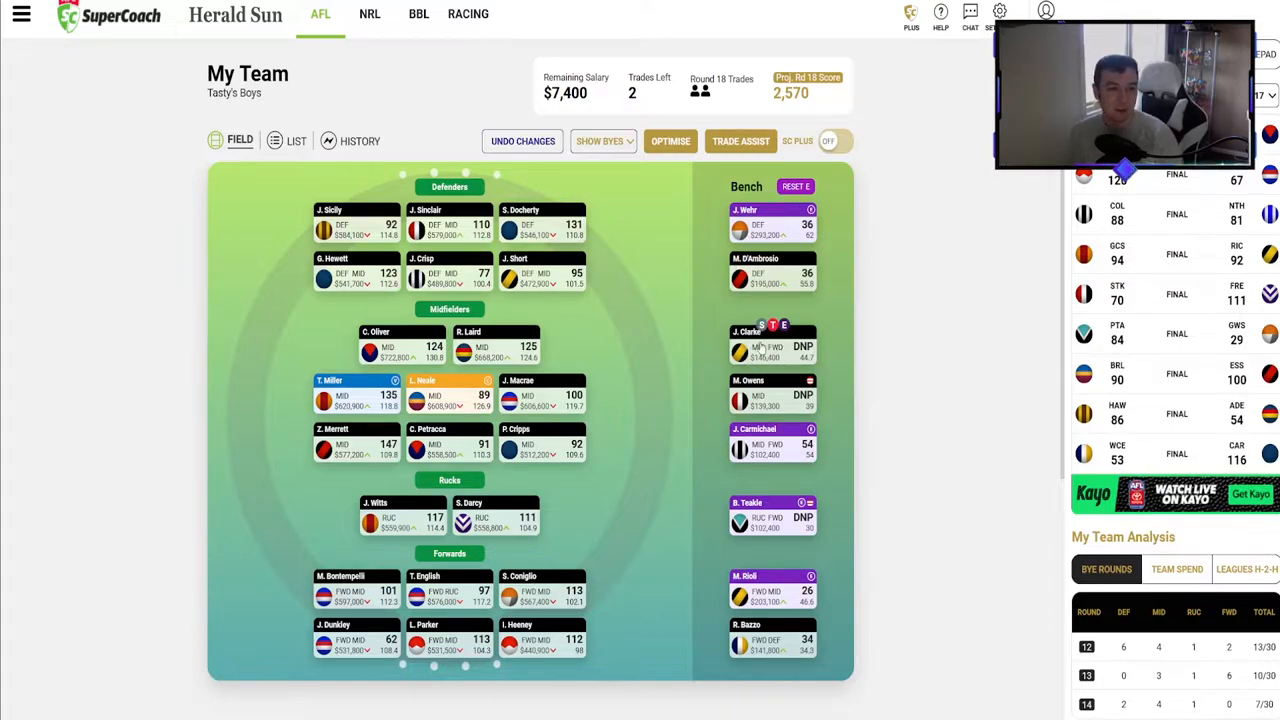
pyautogui.moveTo(784, 404)
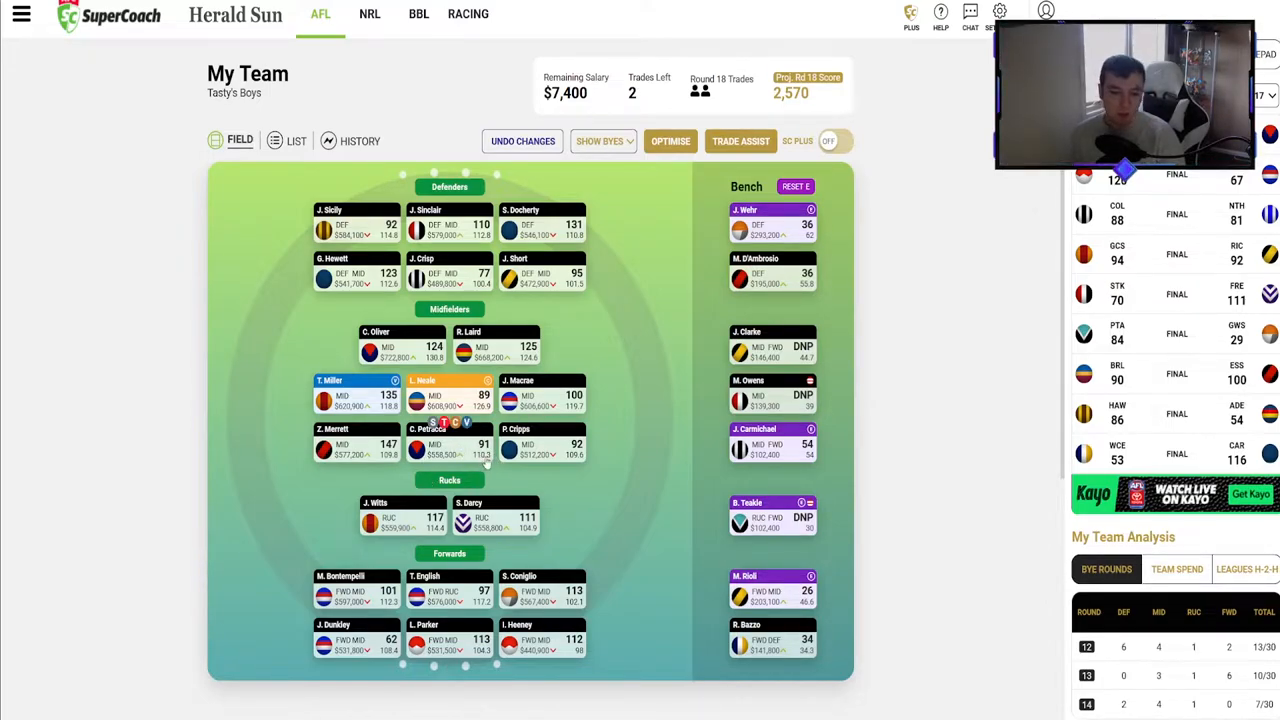
pyautogui.moveTo(592, 456)
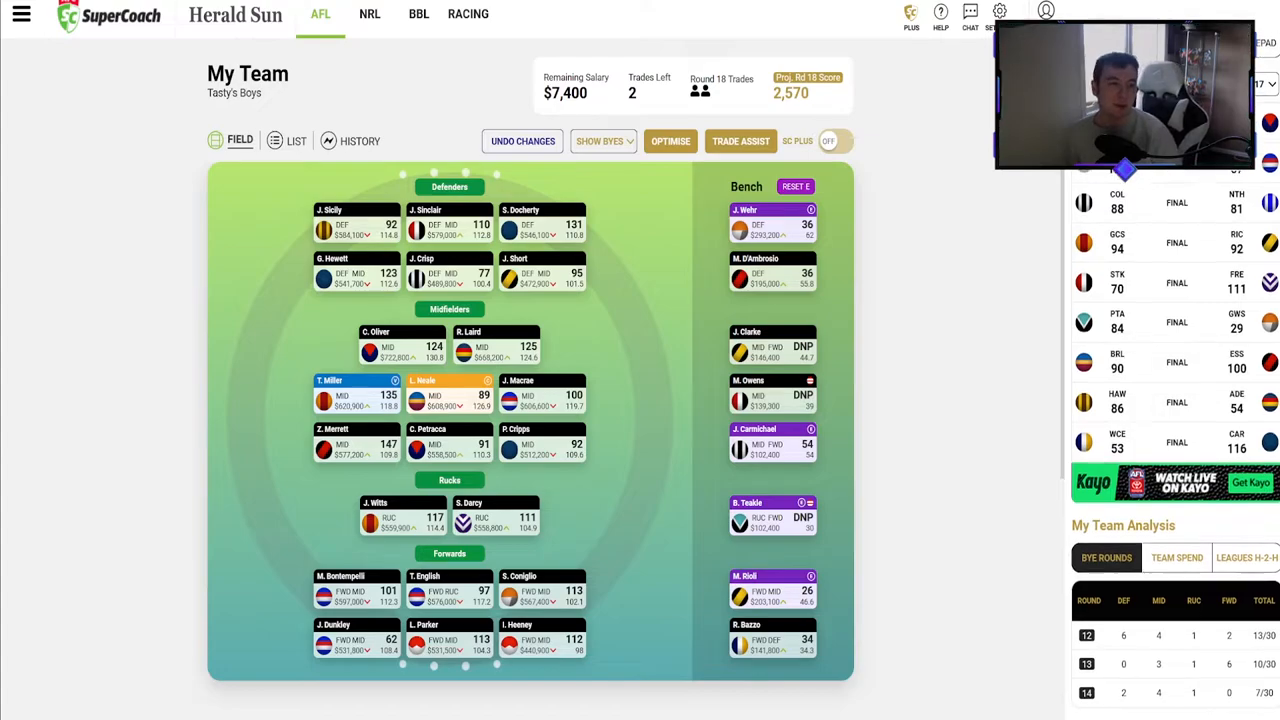
# Scroll down the My Team page to review the lower lineup and tracker panel.
pyautogui.scroll(-3)
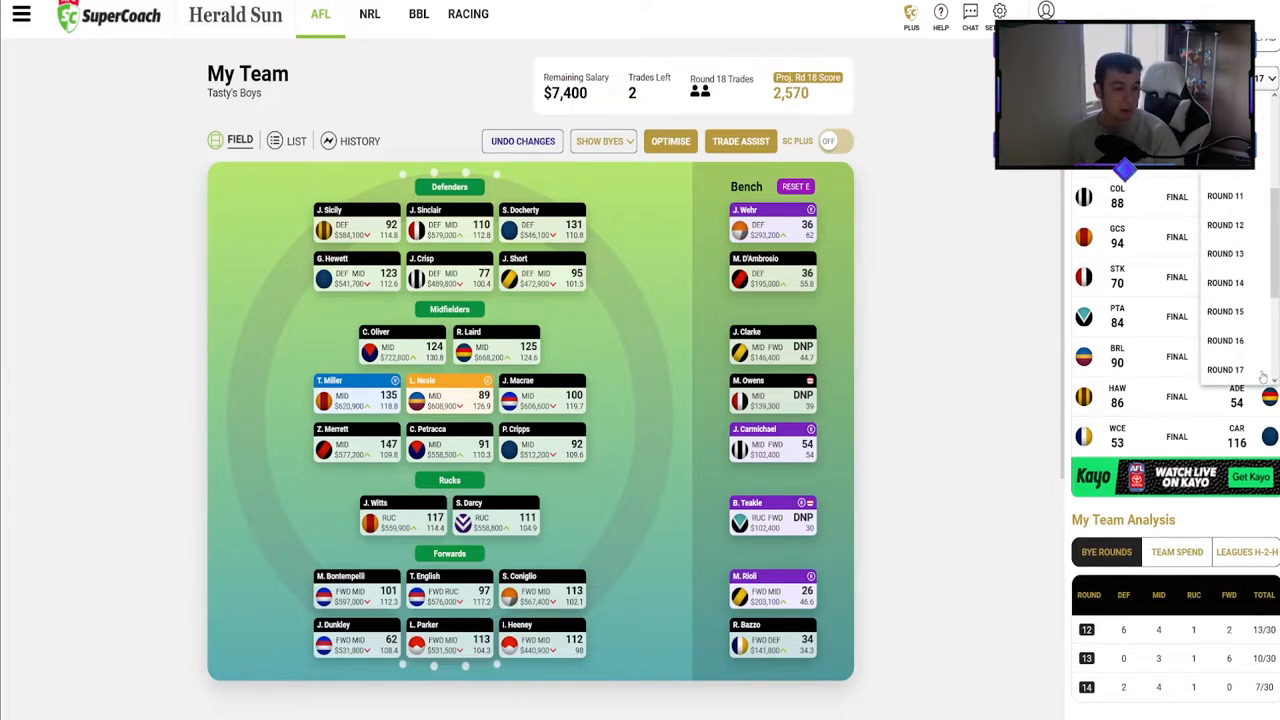
pyautogui.scroll(-3)
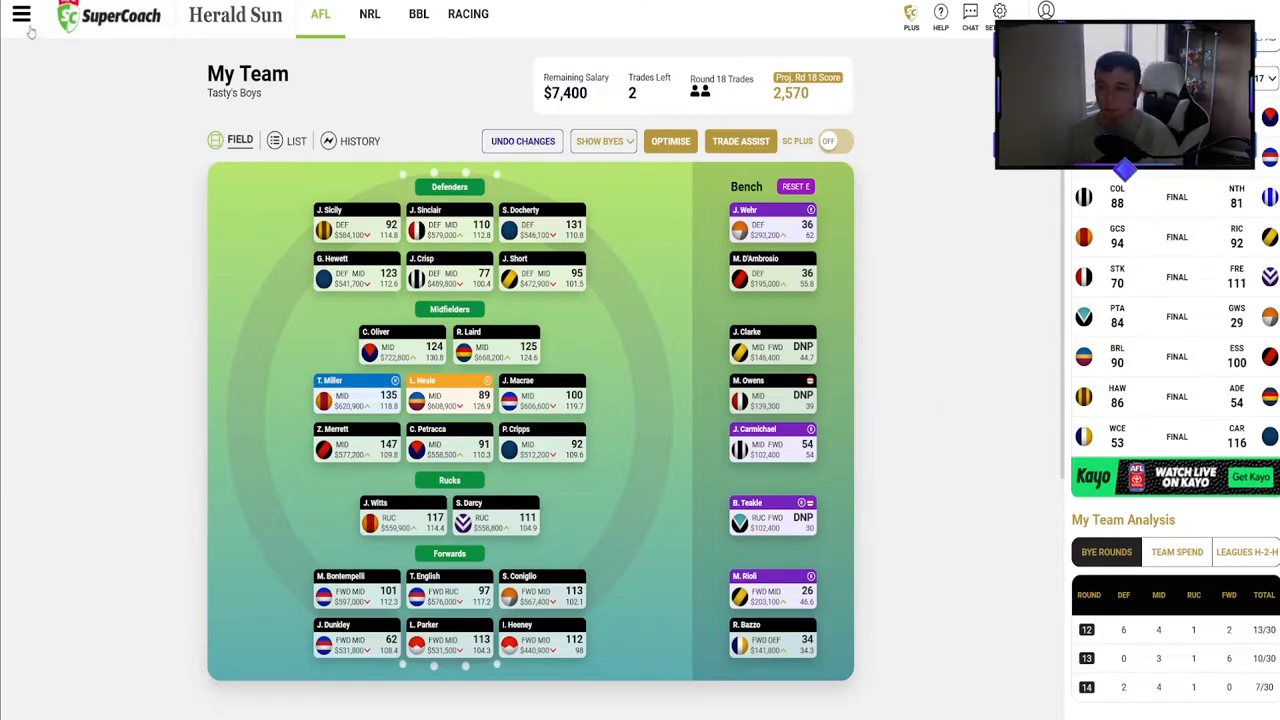
# Go to the Players stats page and browse the 2022 season table ranked by total points.
pyautogui.click(22, 14)
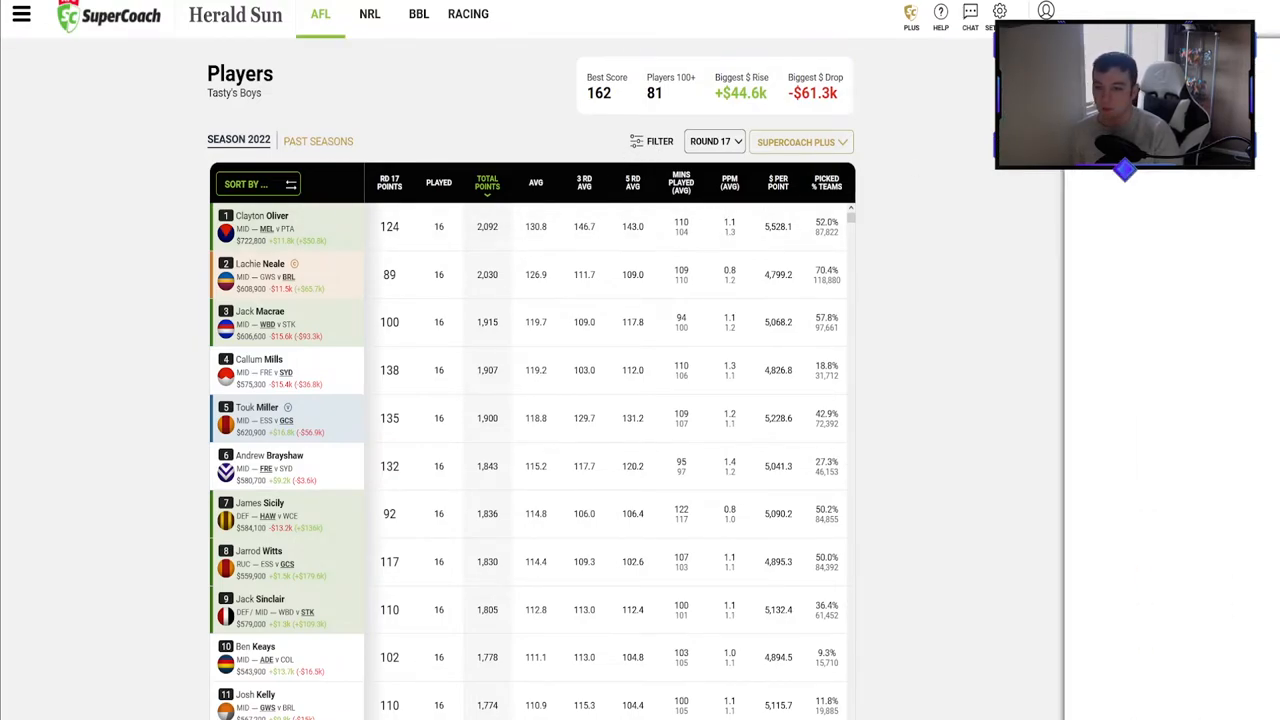
pyautogui.click(652, 140)
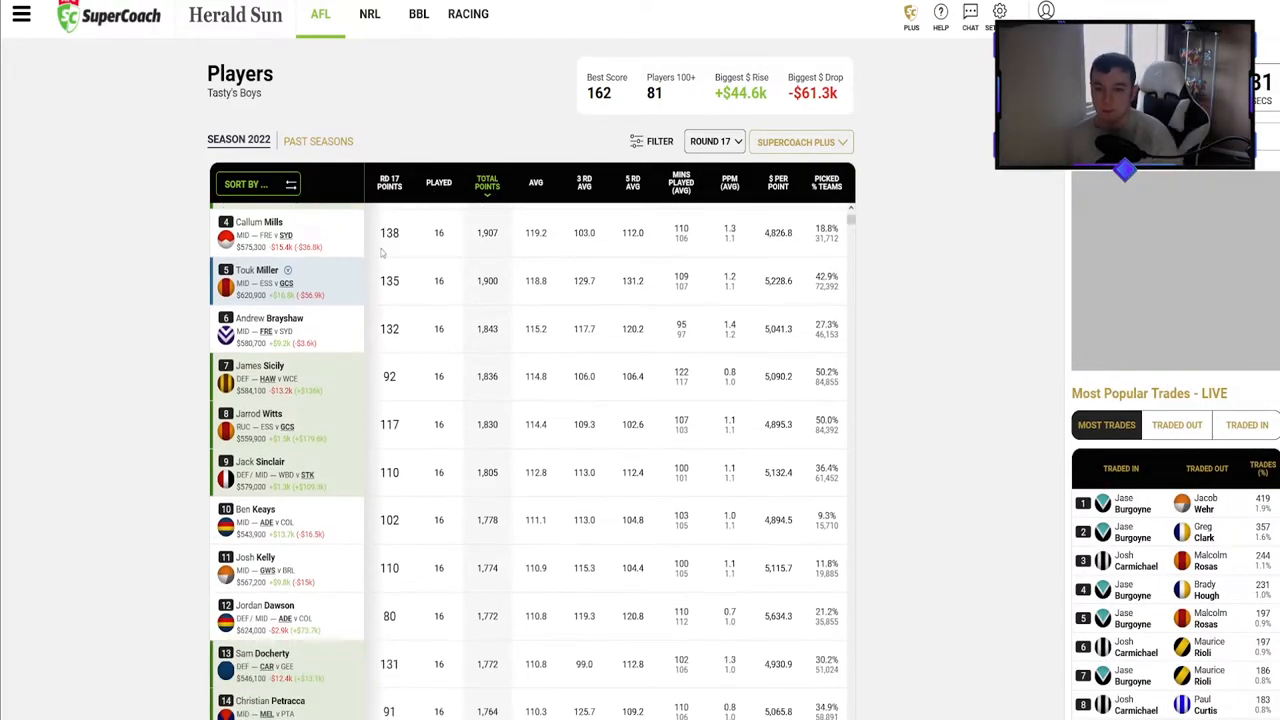
pyautogui.scroll(-3)
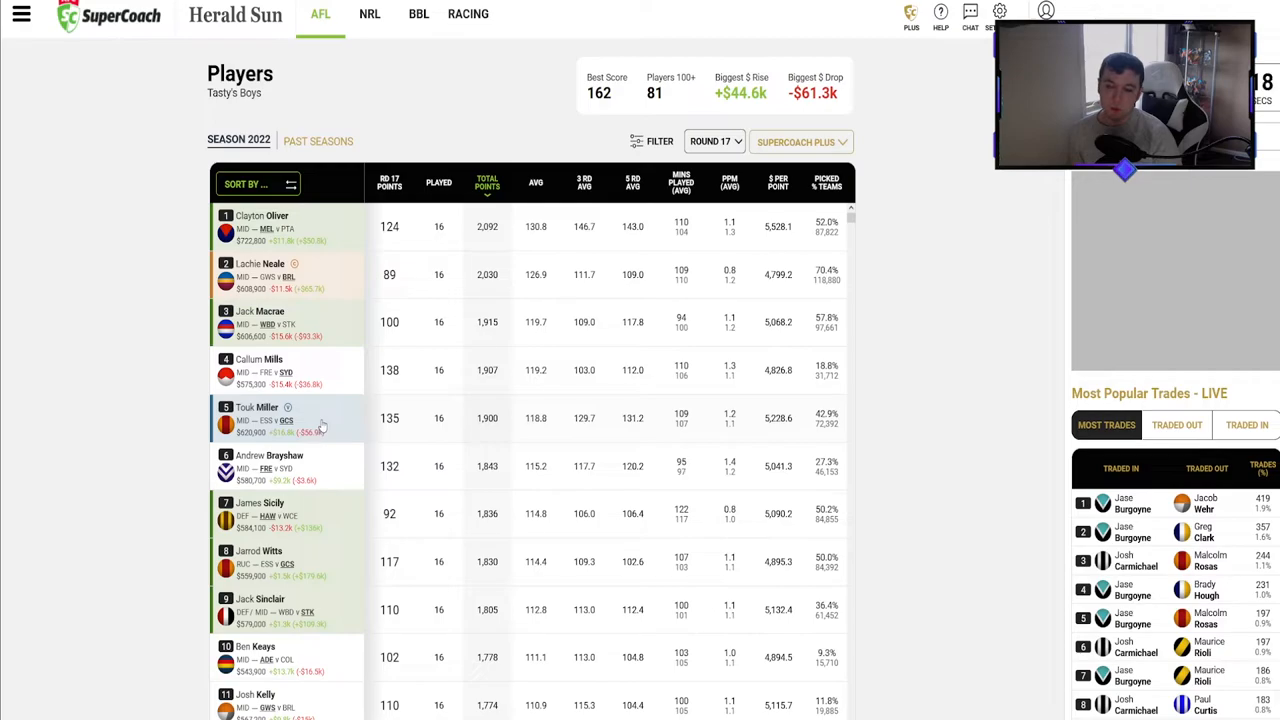
pyautogui.scroll(-3)
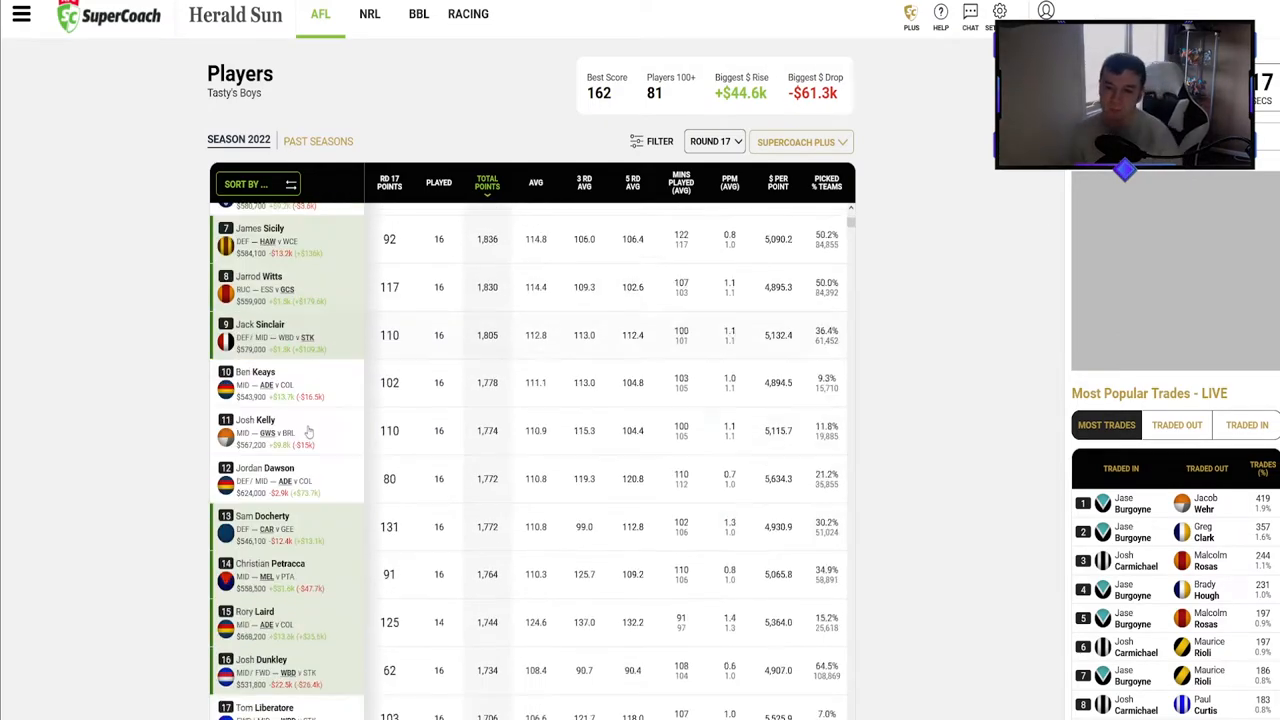
pyautogui.scroll(-3)
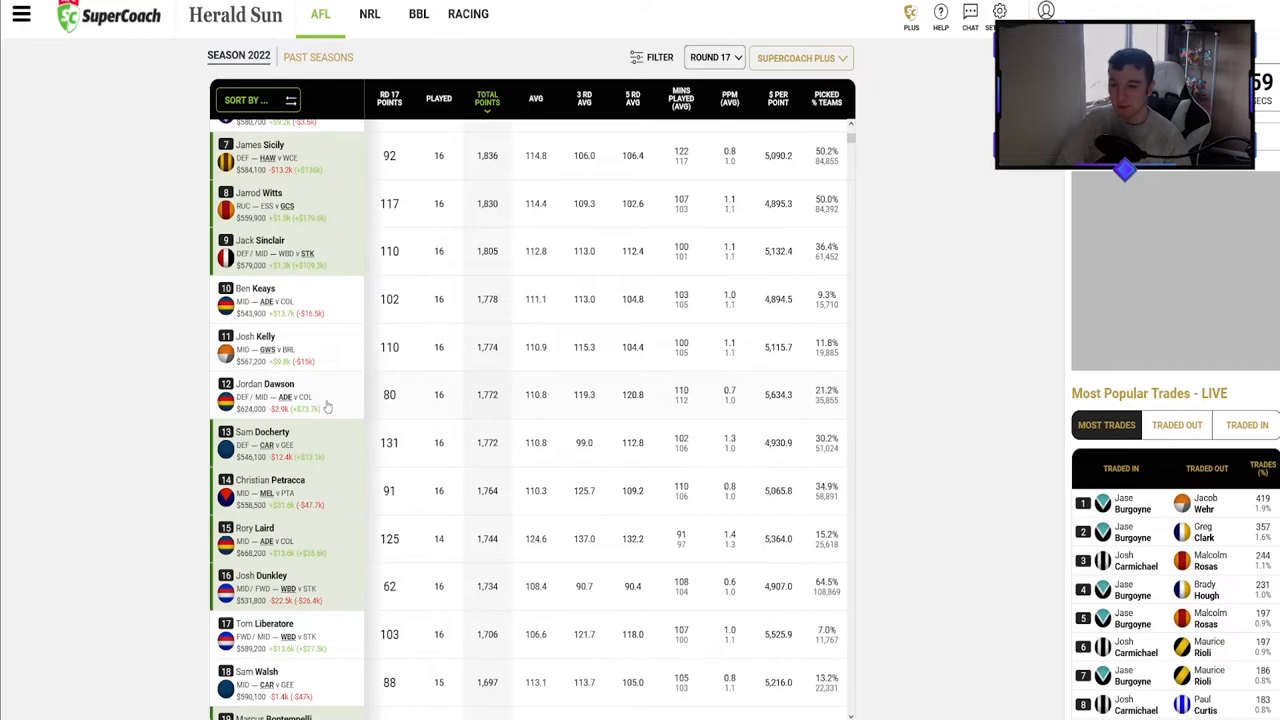
pyautogui.moveTo(284, 452)
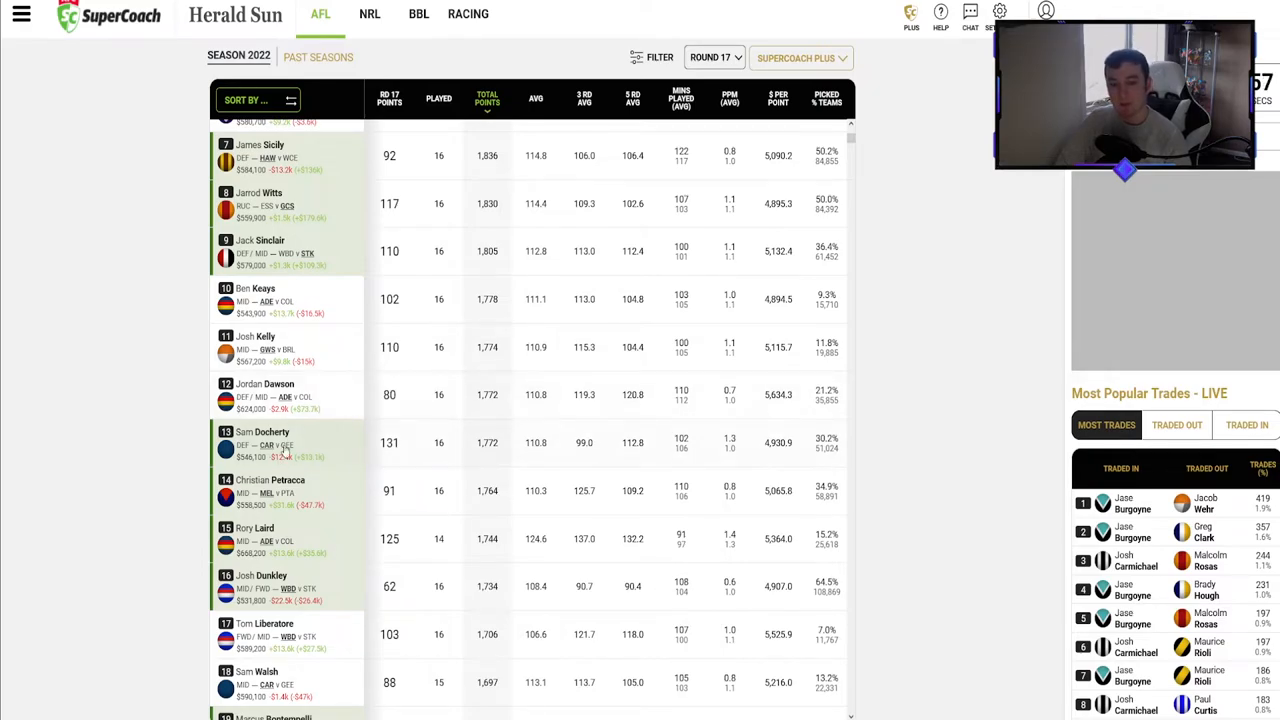
pyautogui.moveTo(312, 410)
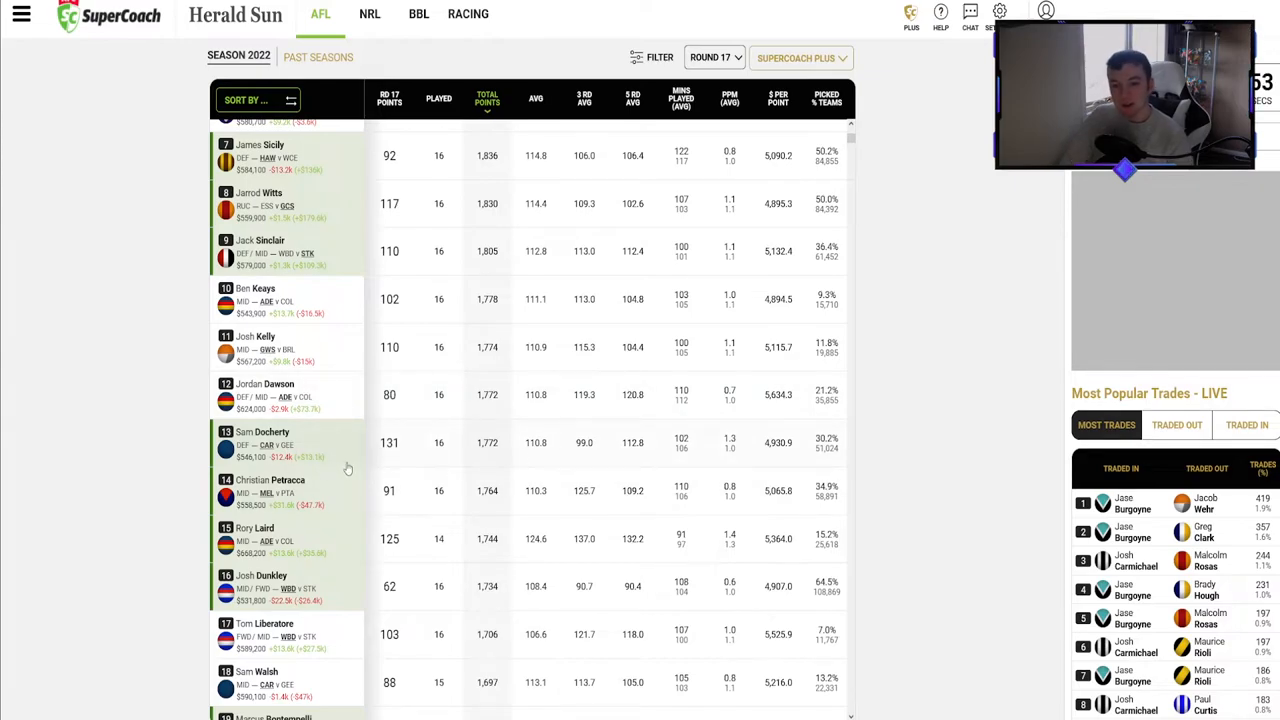
# Continue down the total-points rankings past Docherty, Dunkley and Parker, then back up.
pyautogui.scroll(-3)
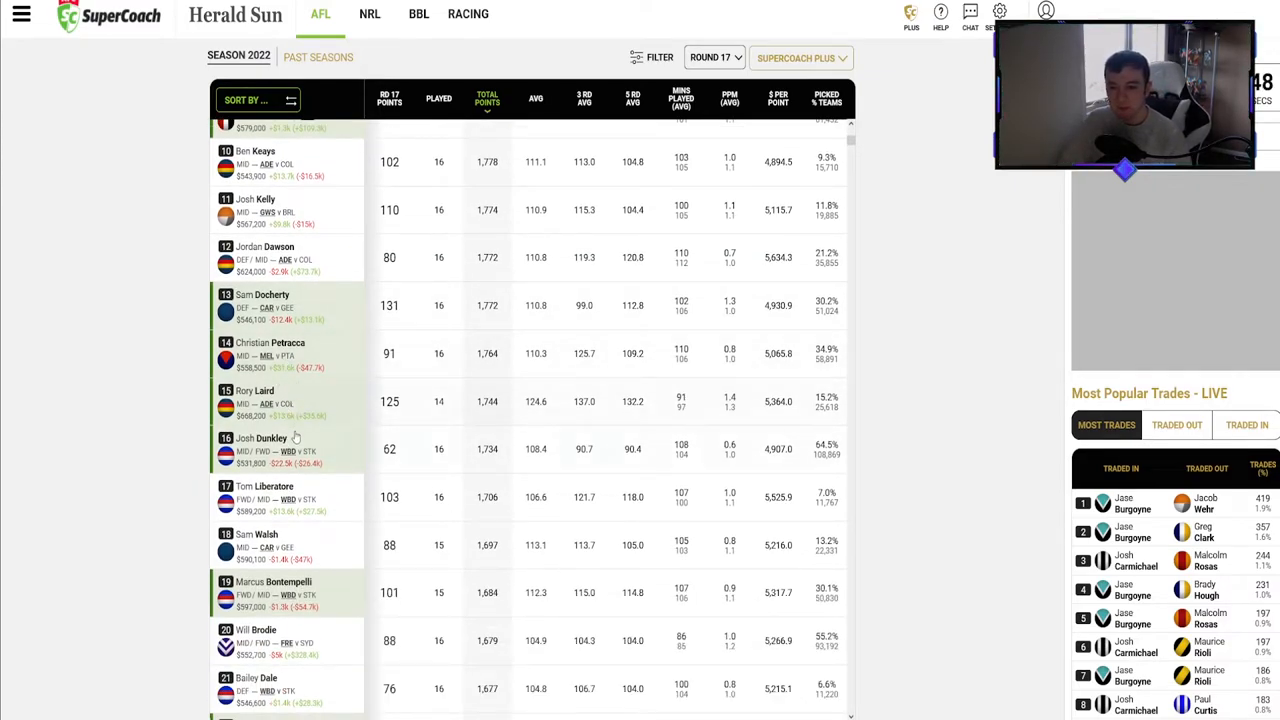
pyautogui.scroll(-3)
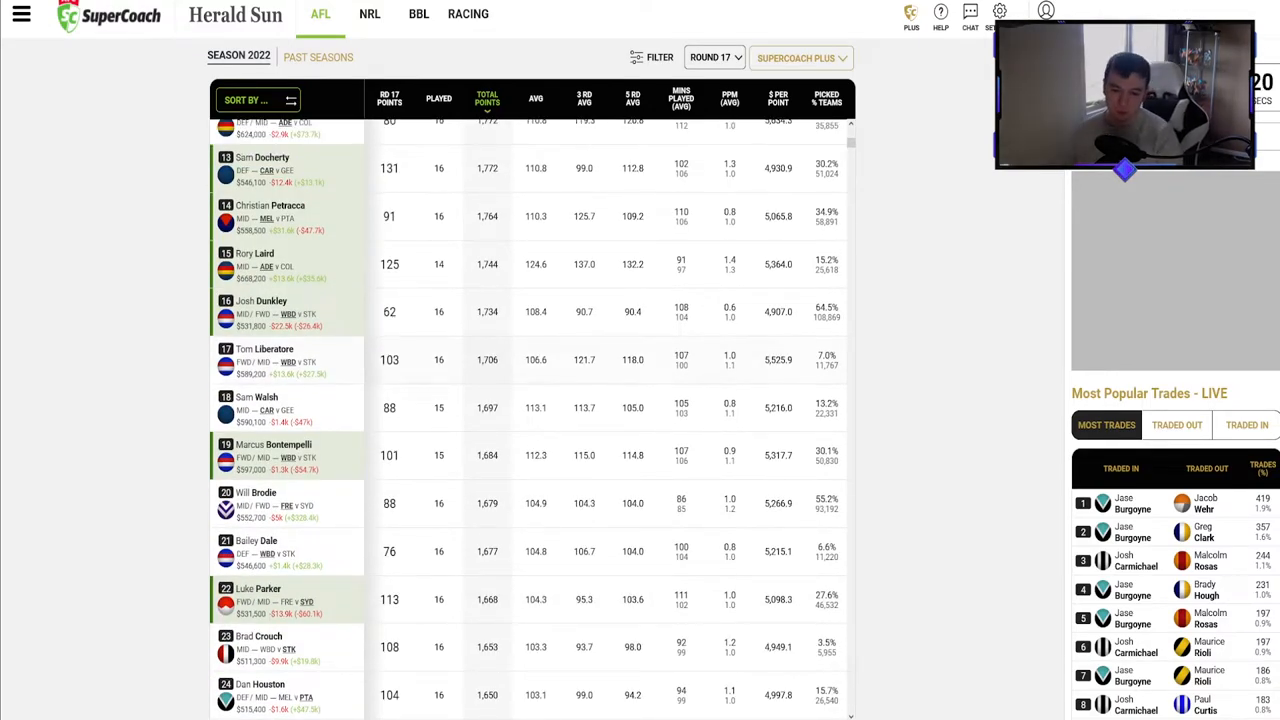
pyautogui.scroll(-3)
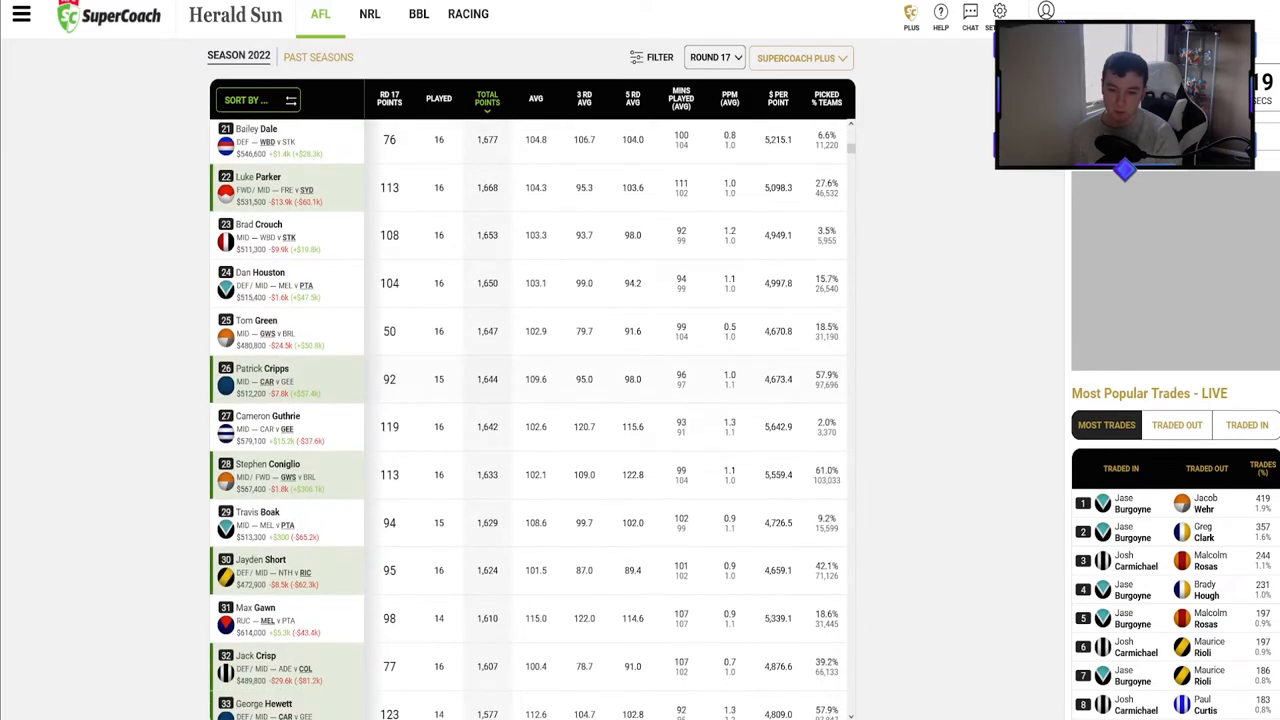
pyautogui.scroll(3)
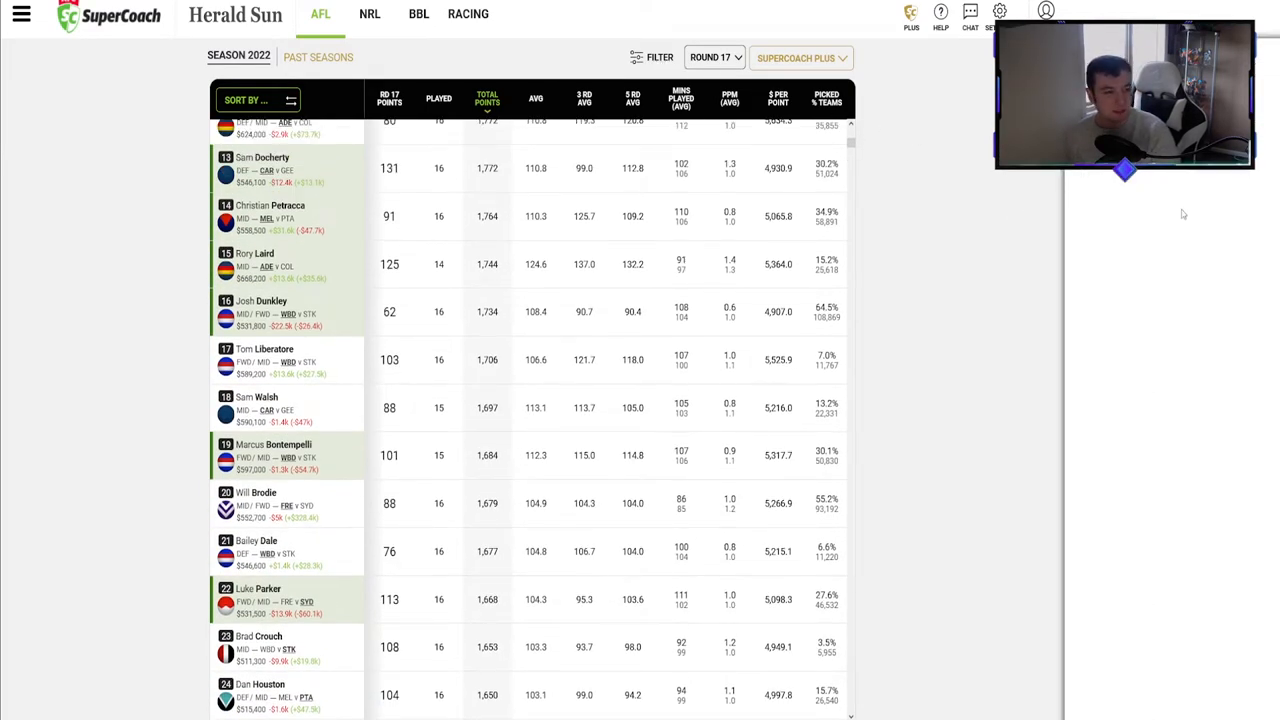
# Filter the player list to forwards only and browse the list led by Dunkley, Liberatore and Bontempelli.
pyautogui.click(652, 56)
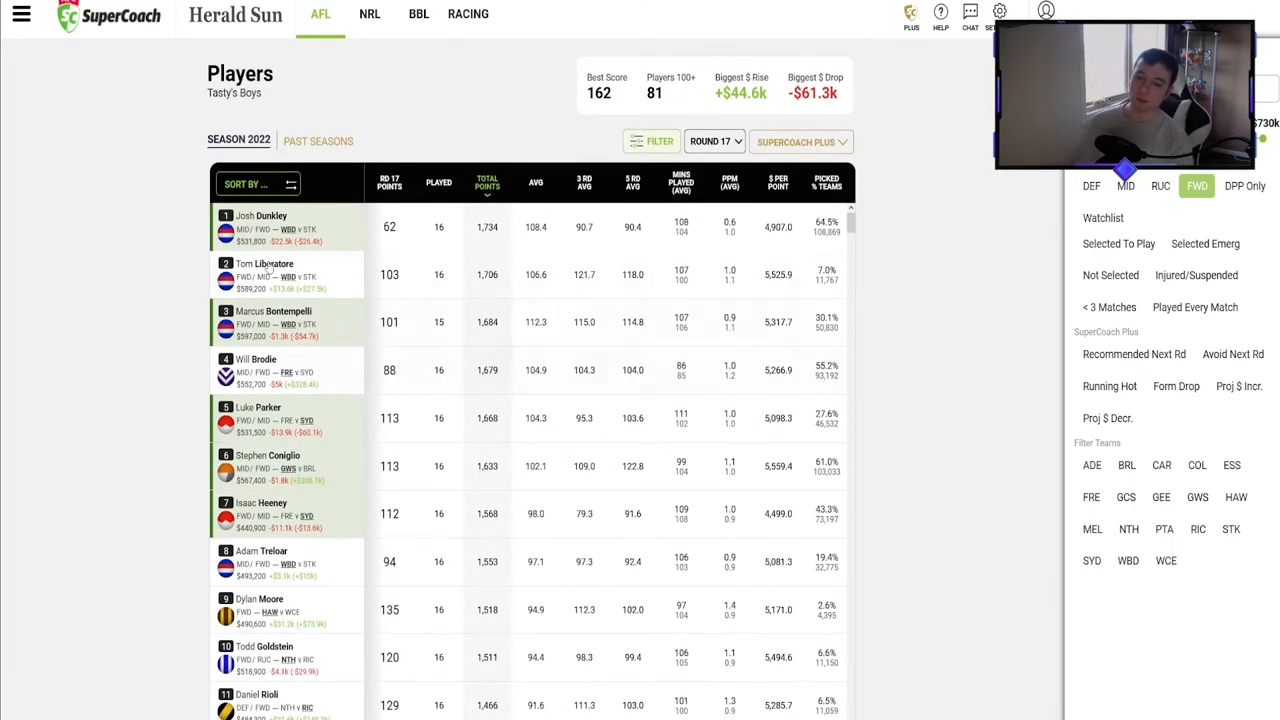
pyautogui.scroll(-3)
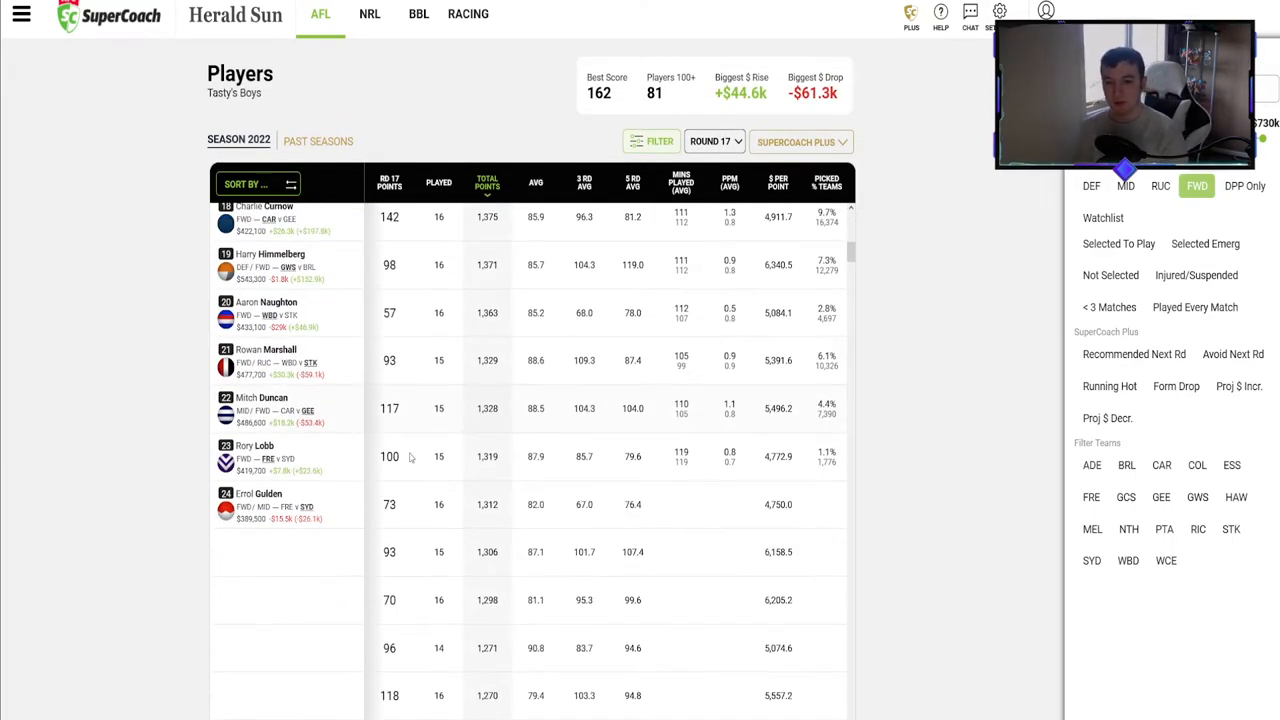
pyautogui.scroll(-3)
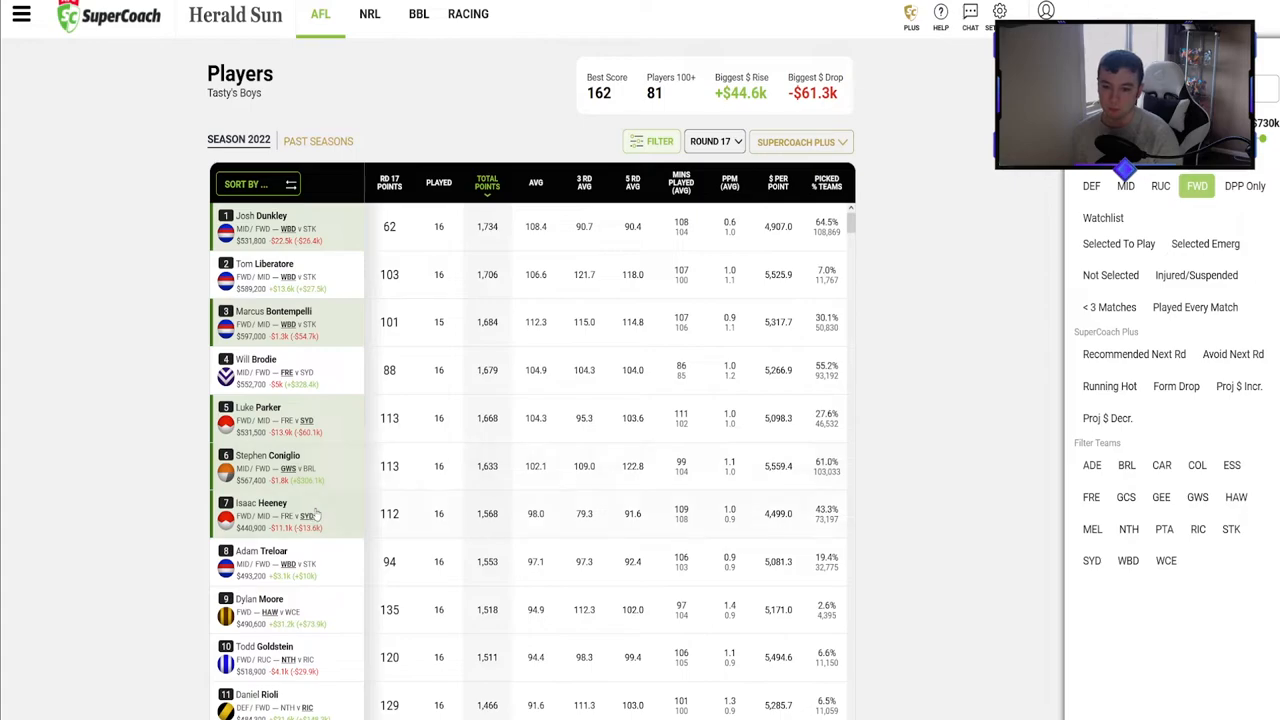
pyautogui.moveTo(338, 514)
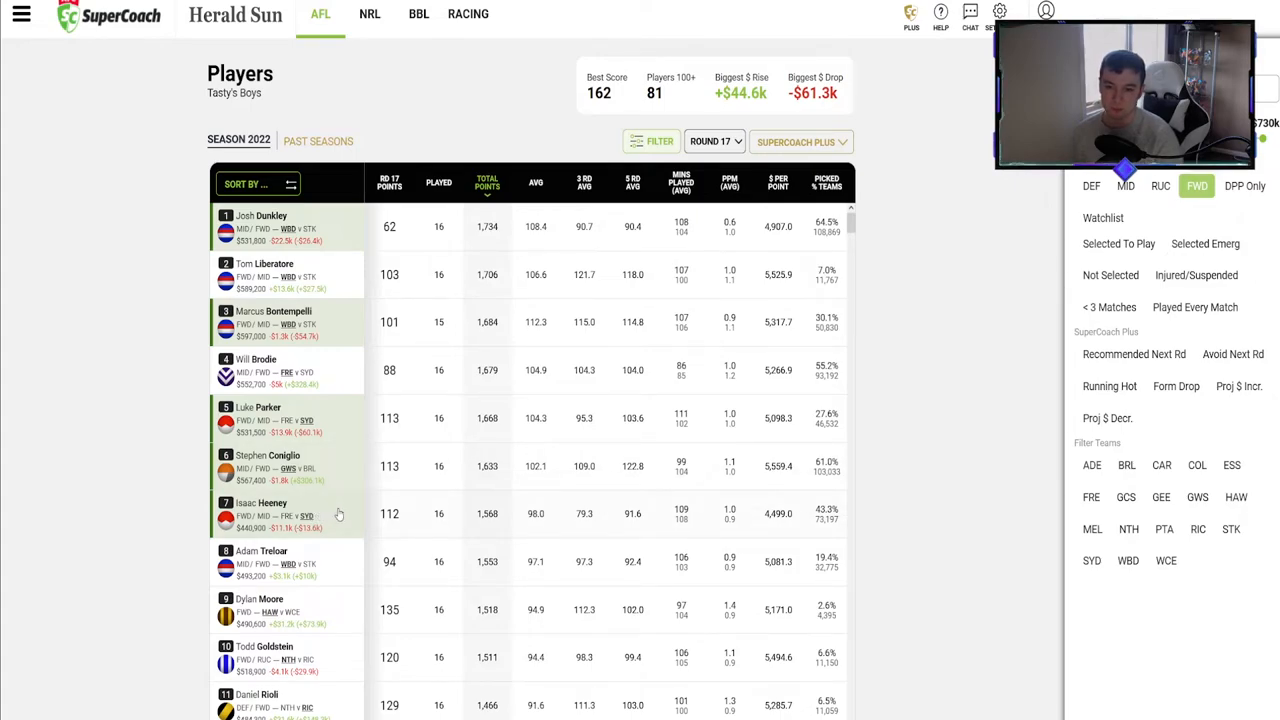
pyautogui.scroll(-3)
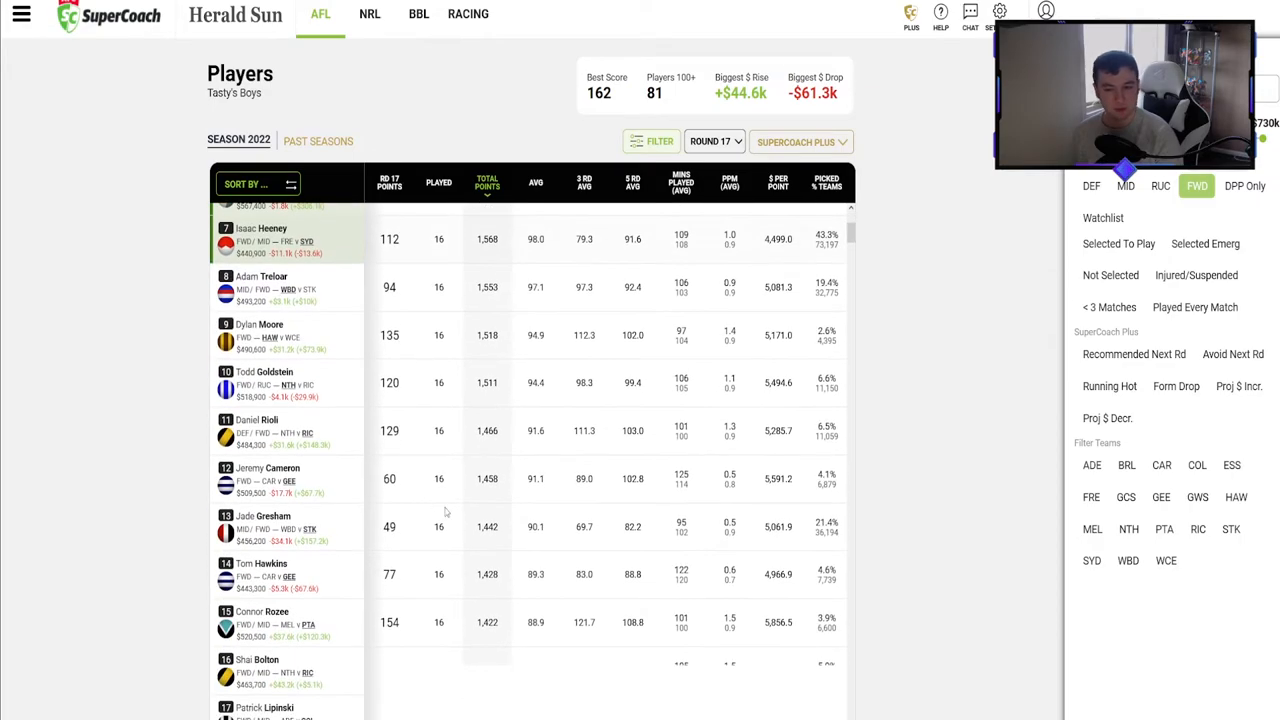
pyautogui.scroll(-3)
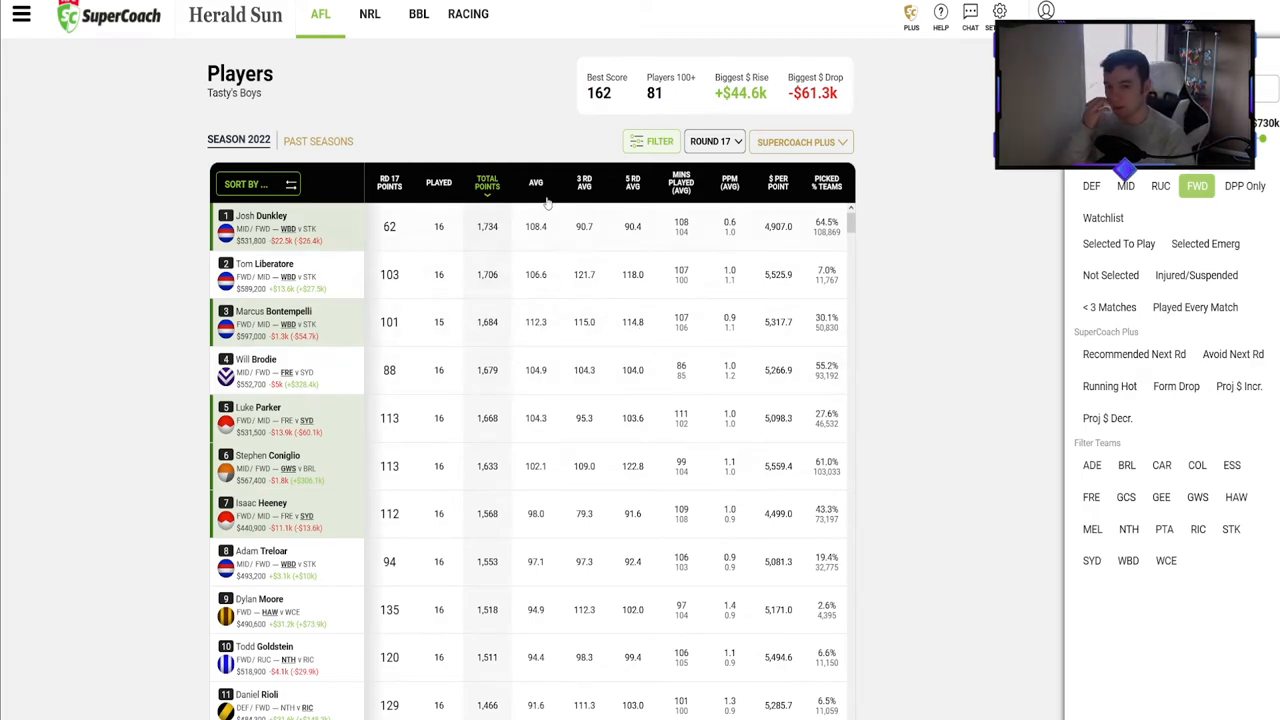
pyautogui.click(536, 184)
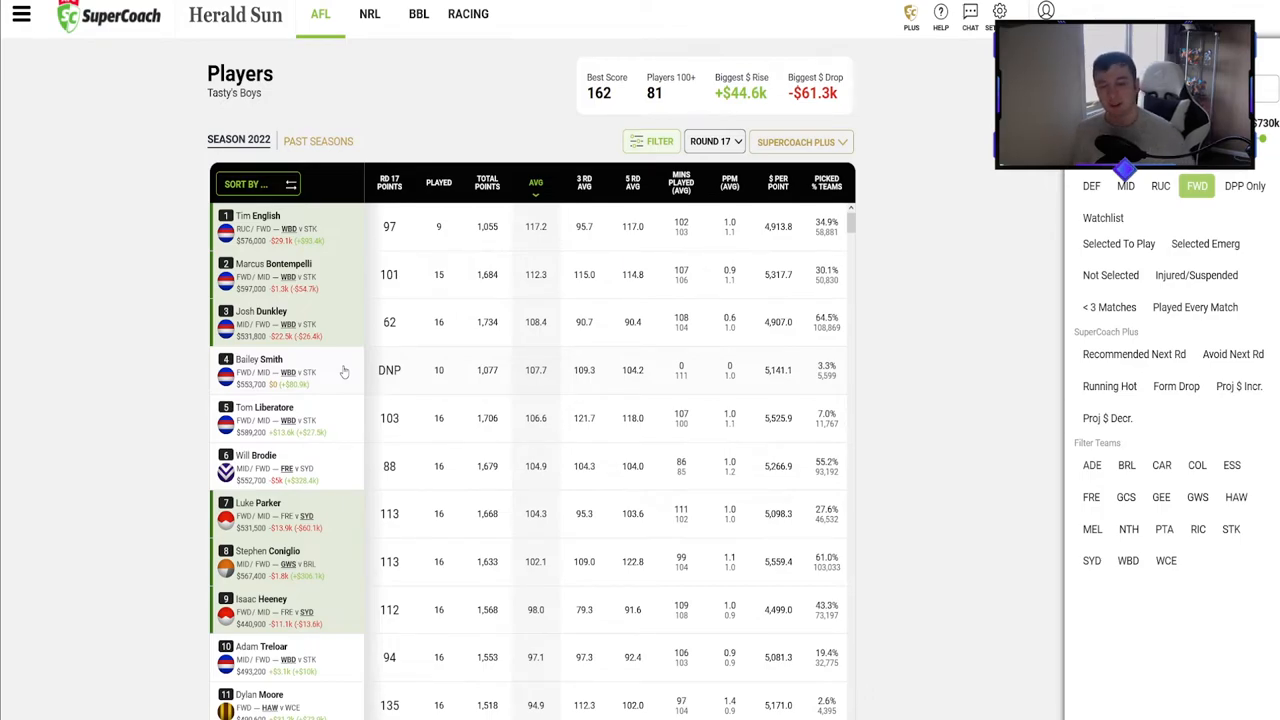
pyautogui.moveTo(292, 562)
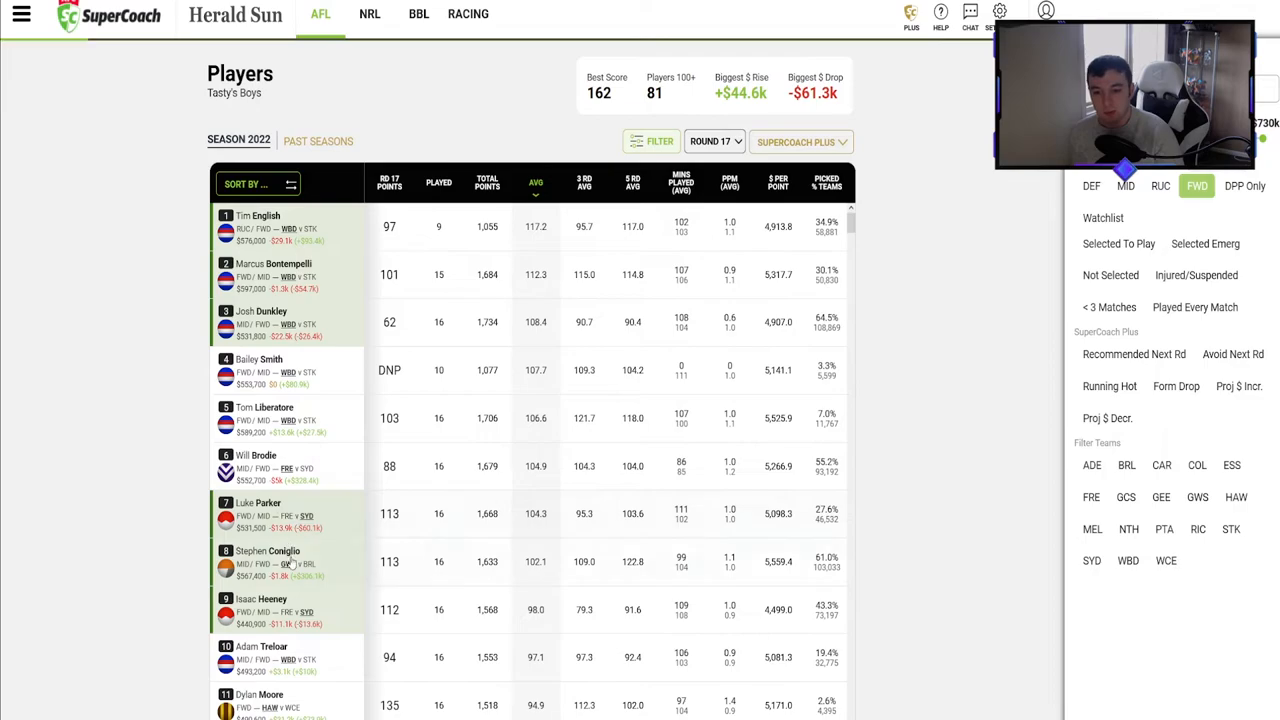
pyautogui.moveTo(296, 618)
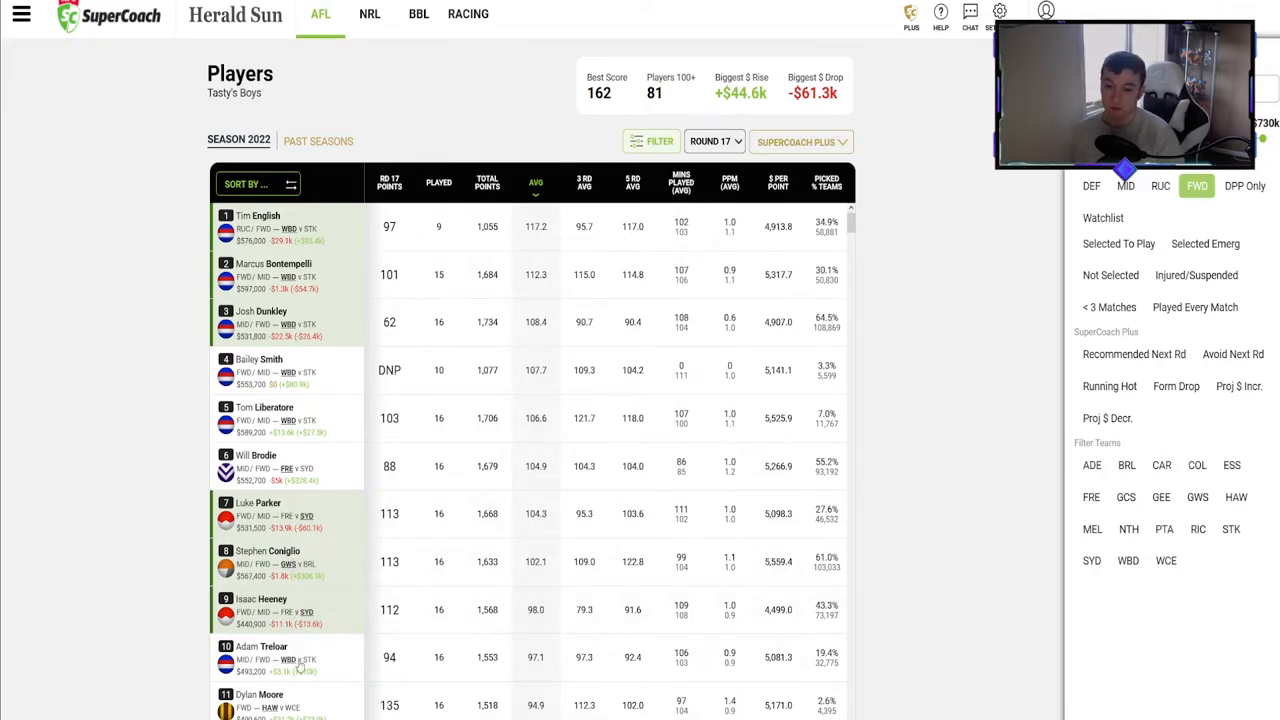
pyautogui.scroll(-3)
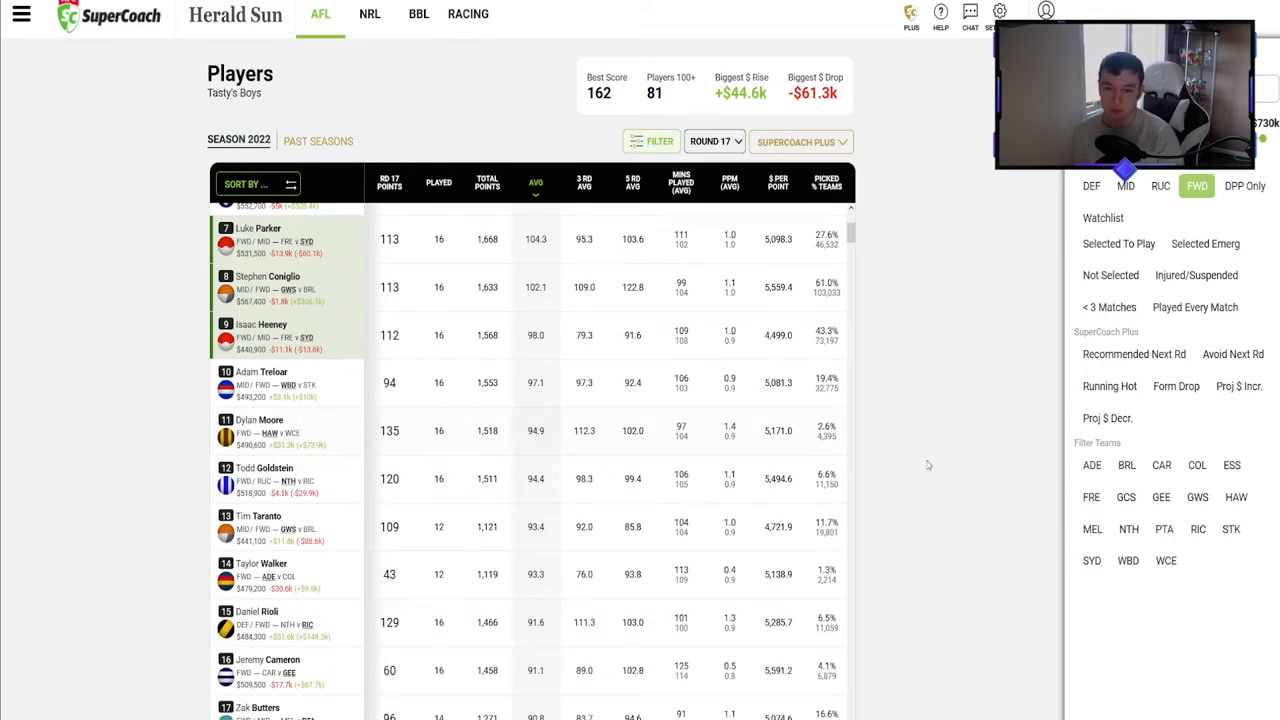
pyautogui.scroll(-3)
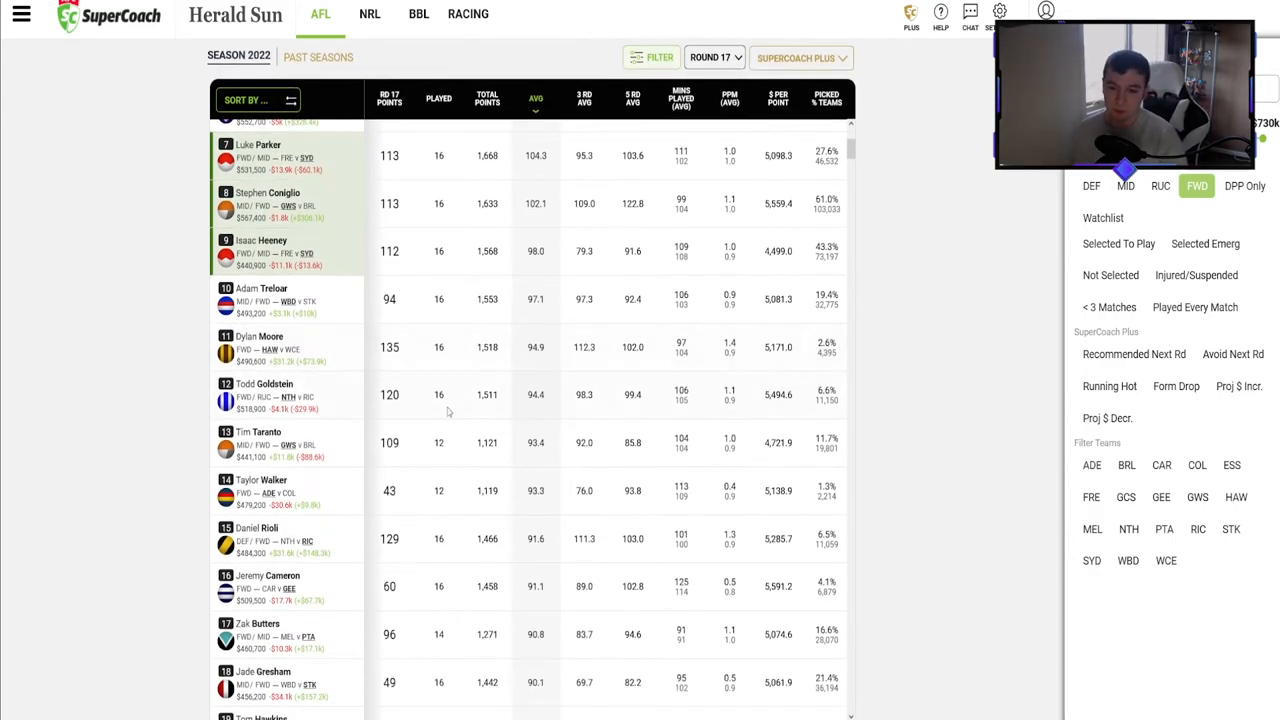
pyautogui.moveTo(352, 452)
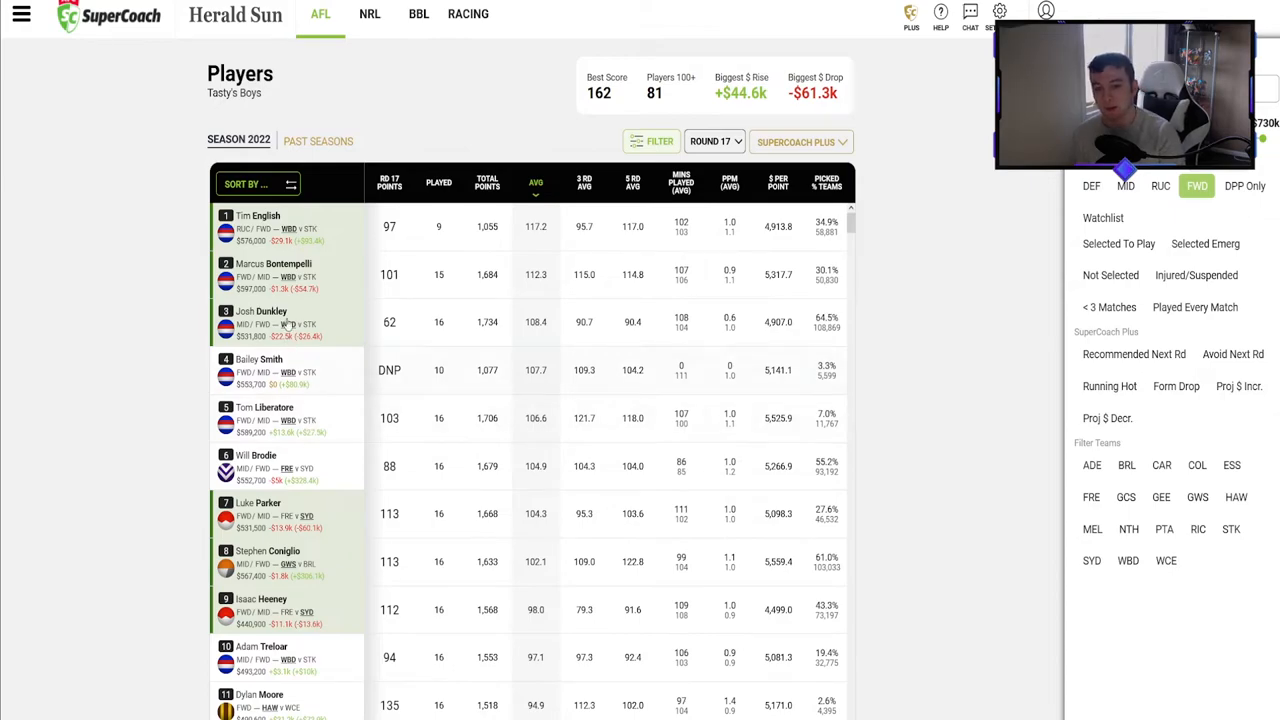
pyautogui.moveTo(192, 444)
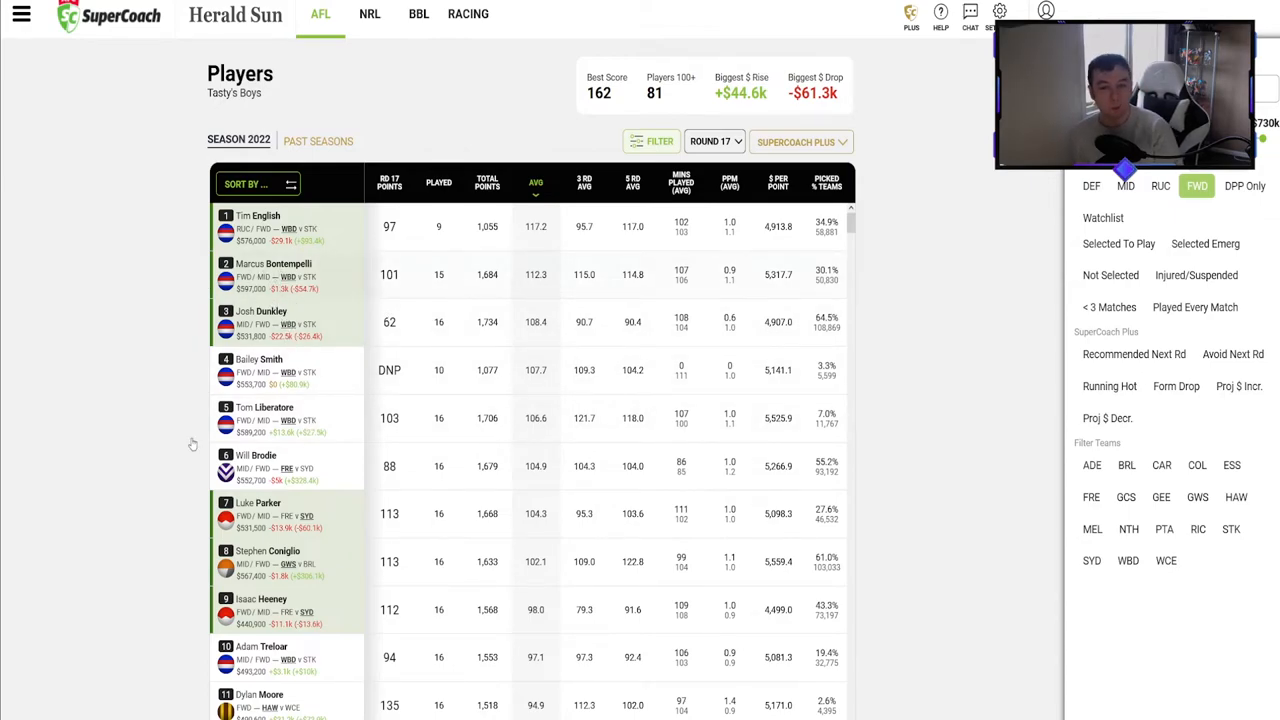
pyautogui.scroll(-3)
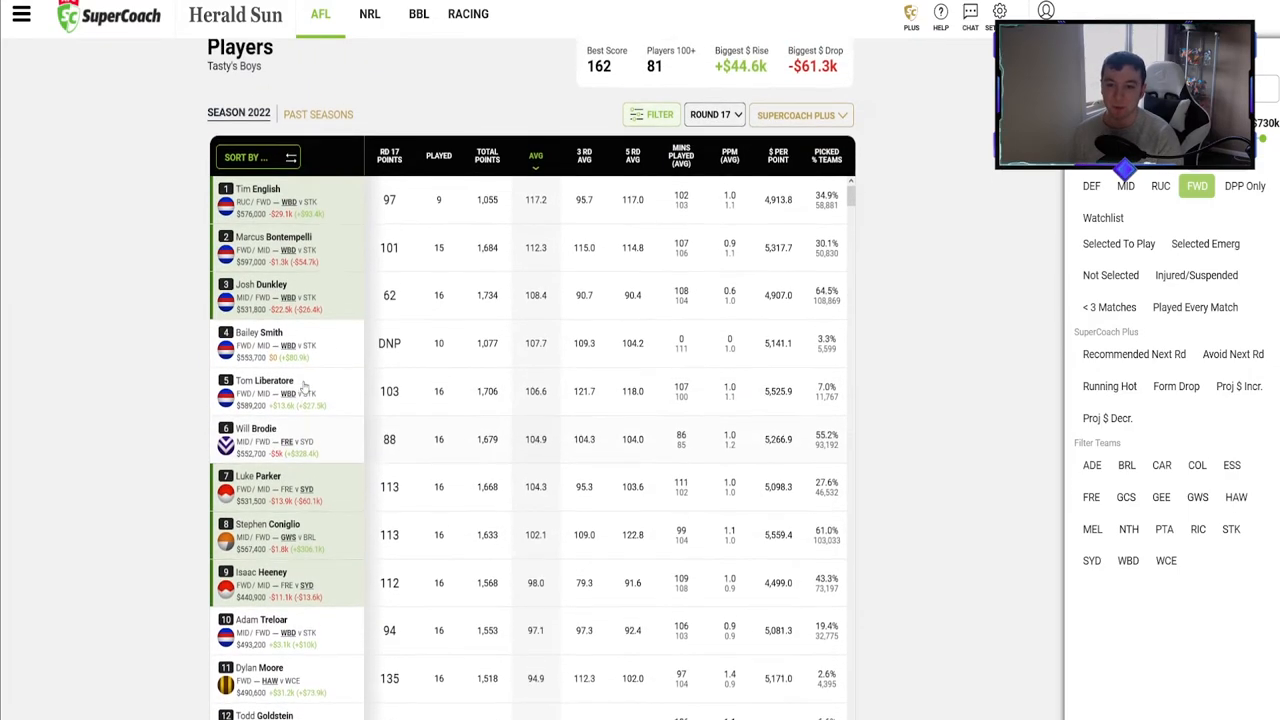
pyautogui.scroll(-3)
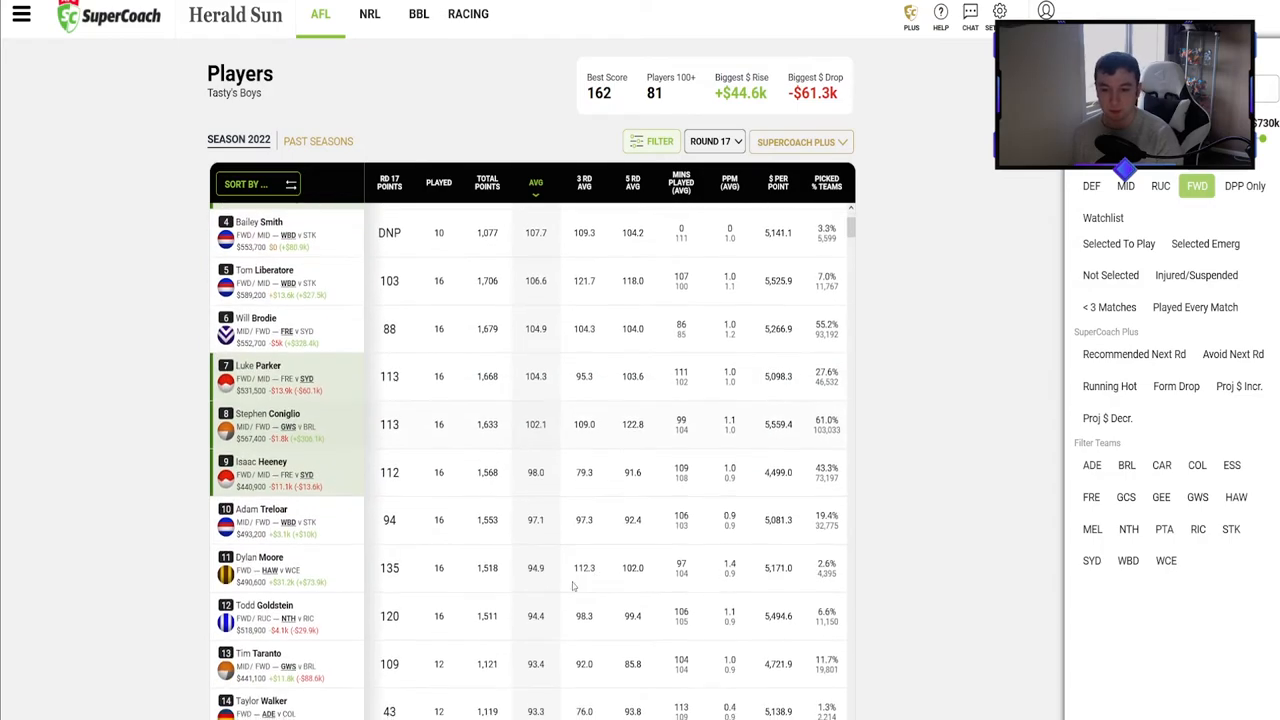
pyautogui.scroll(-3)
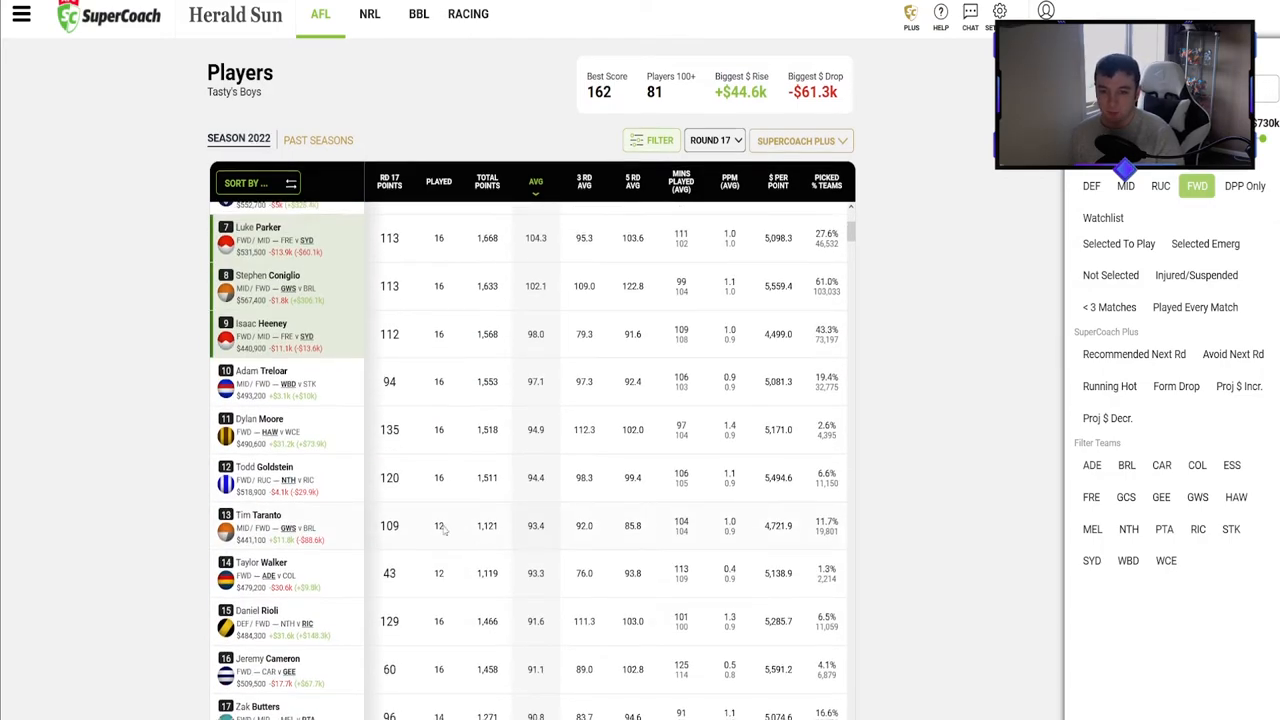
pyautogui.scroll(-3)
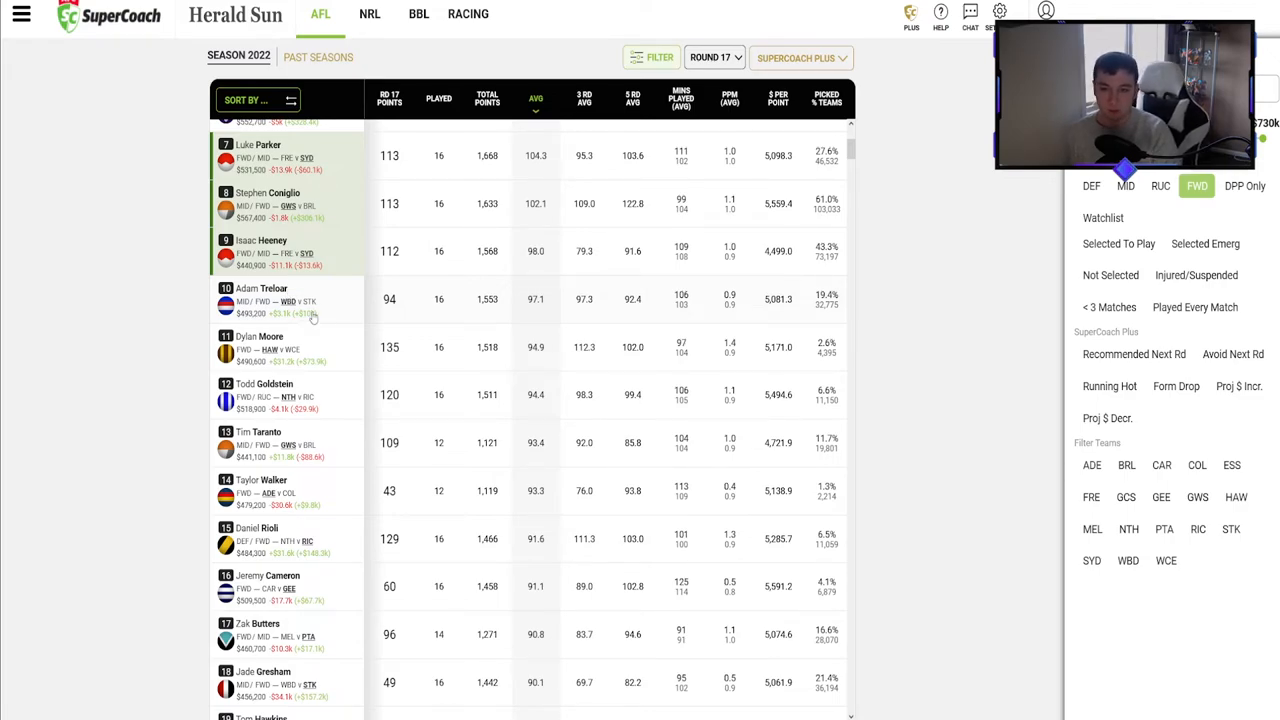
pyautogui.scroll(-3)
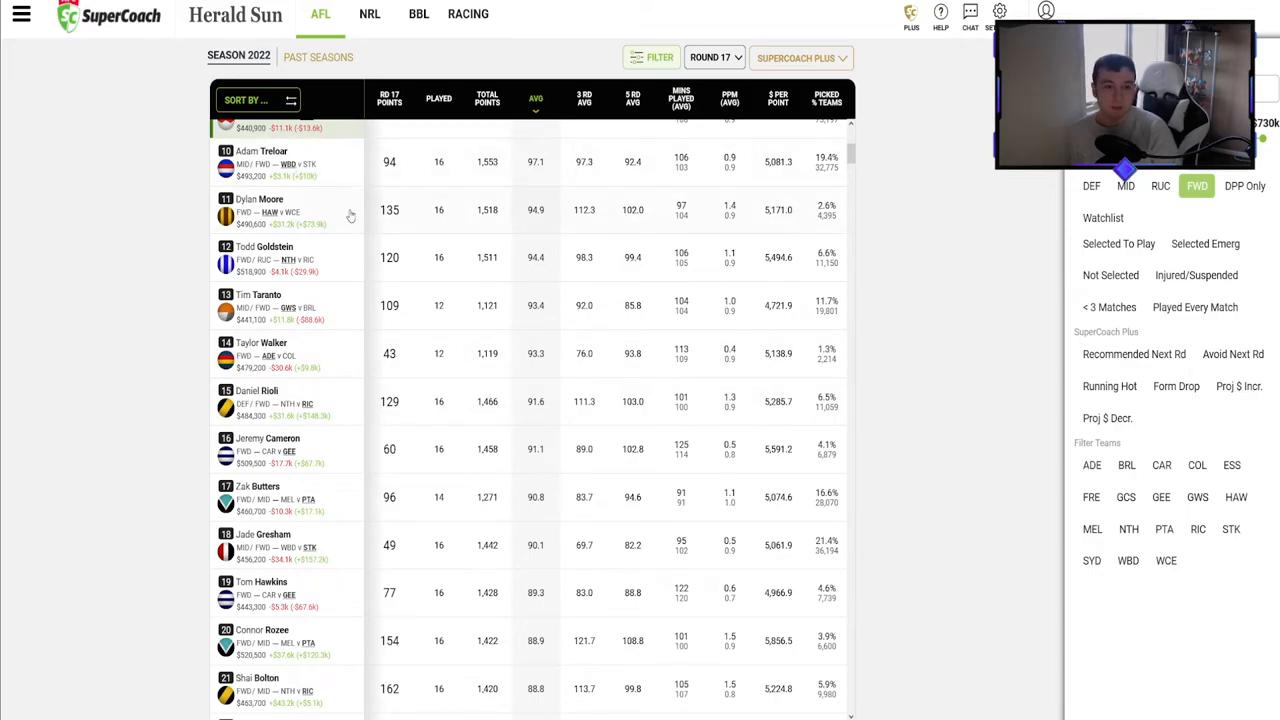
pyautogui.moveTo(420, 376)
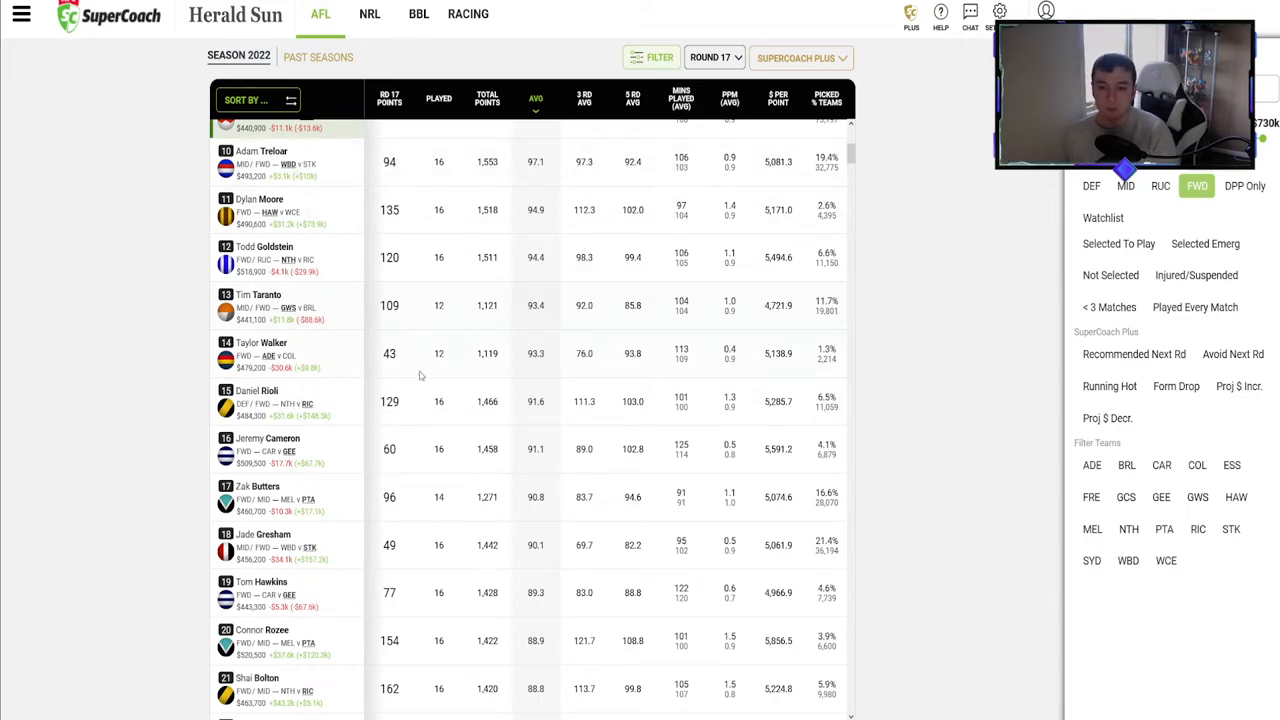
pyautogui.scroll(-3)
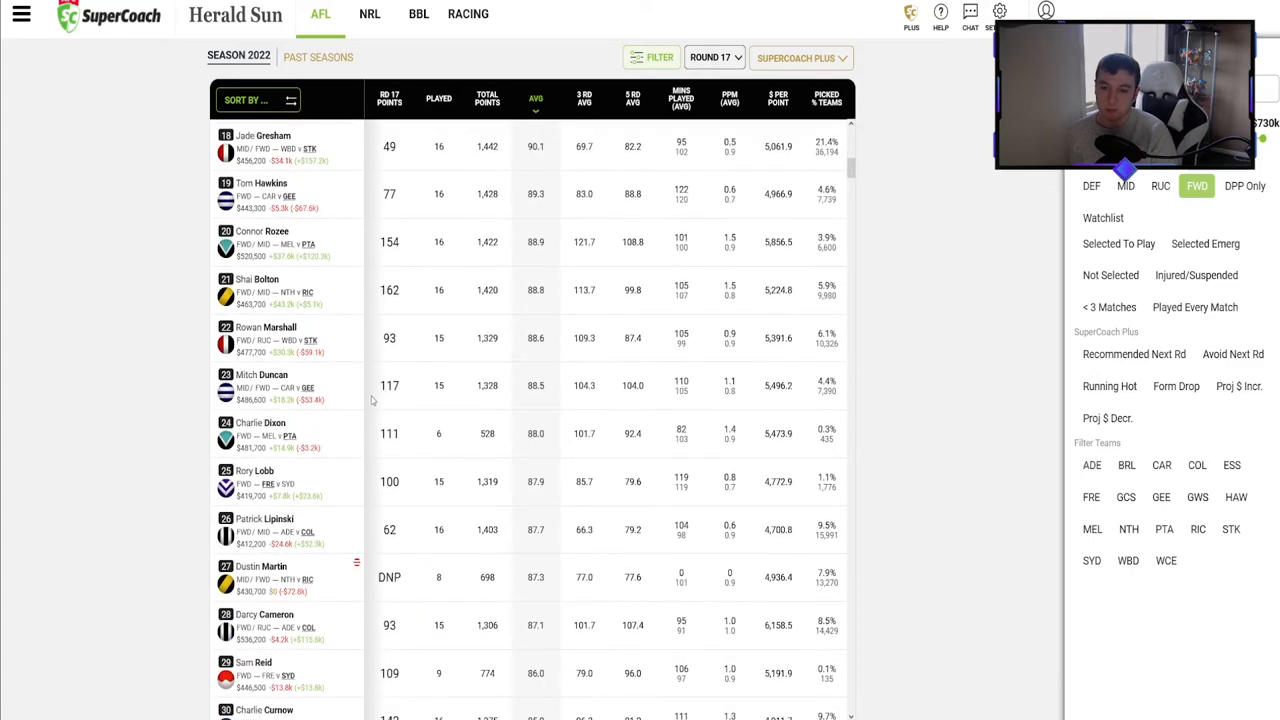
pyautogui.scroll(-3)
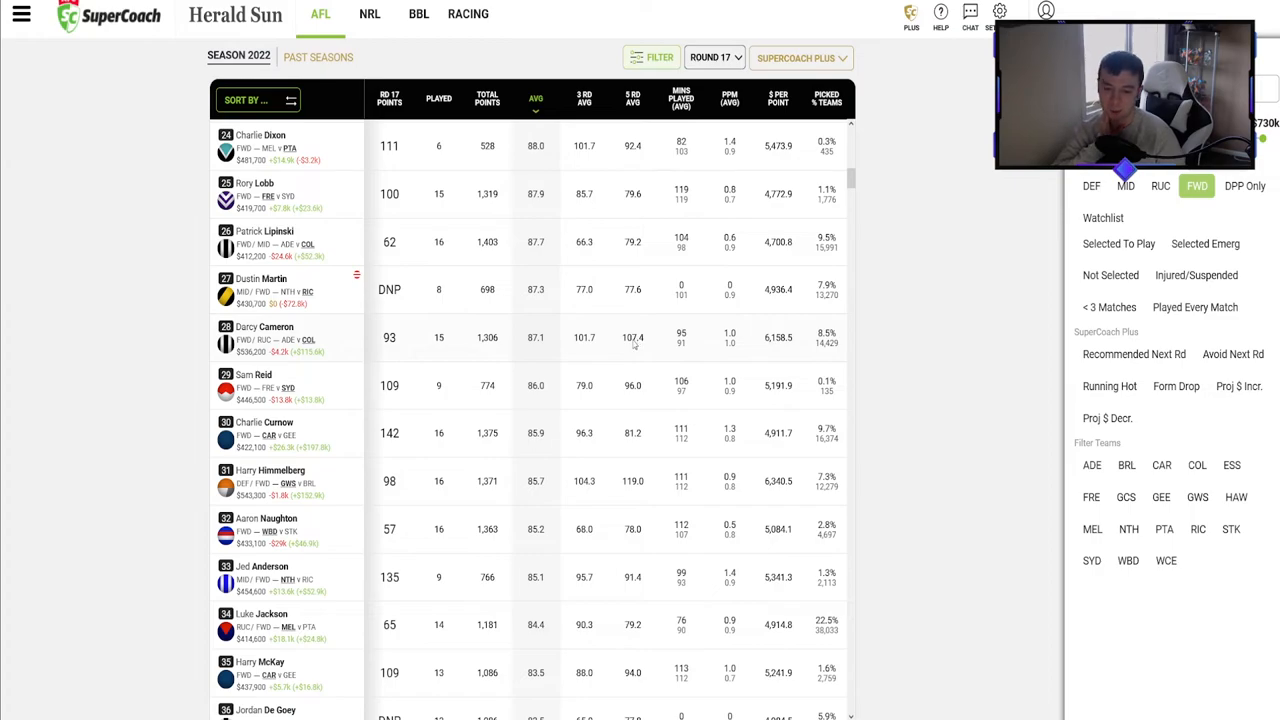
pyautogui.scroll(-3)
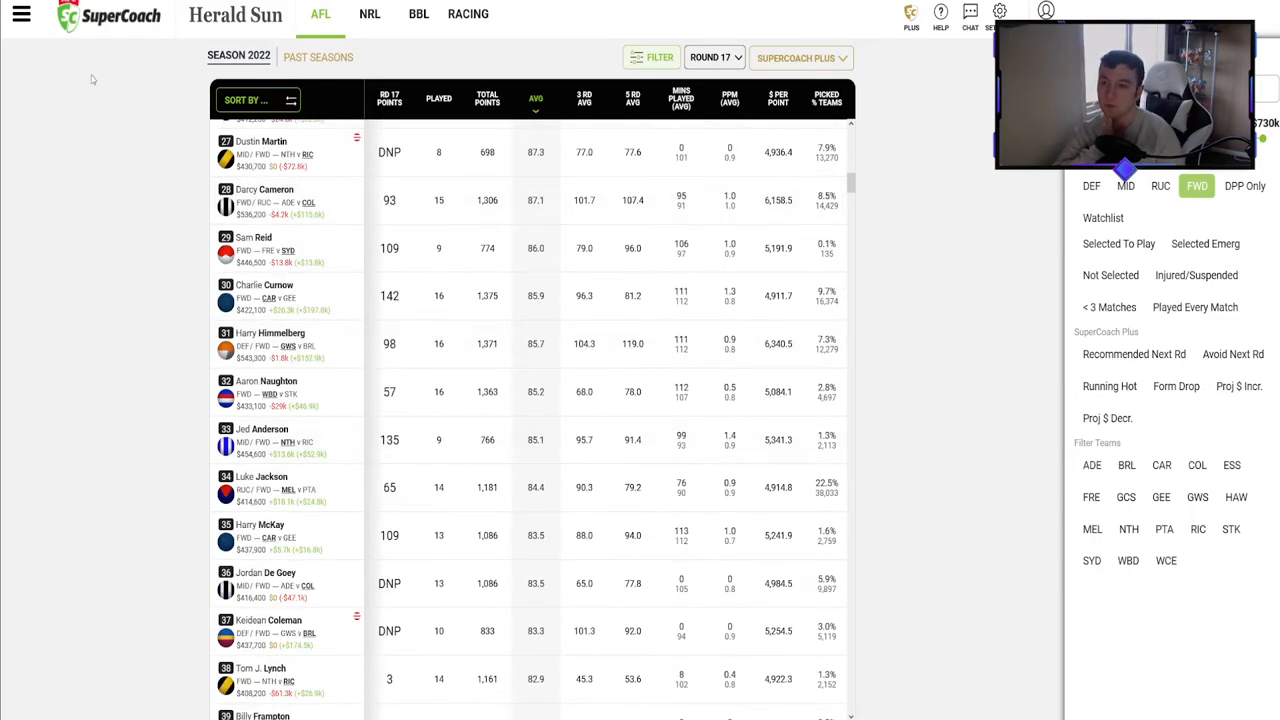
# Return to the Tasty's Boys My Team page via the Classic navigation menu.
pyautogui.click(20, 14)
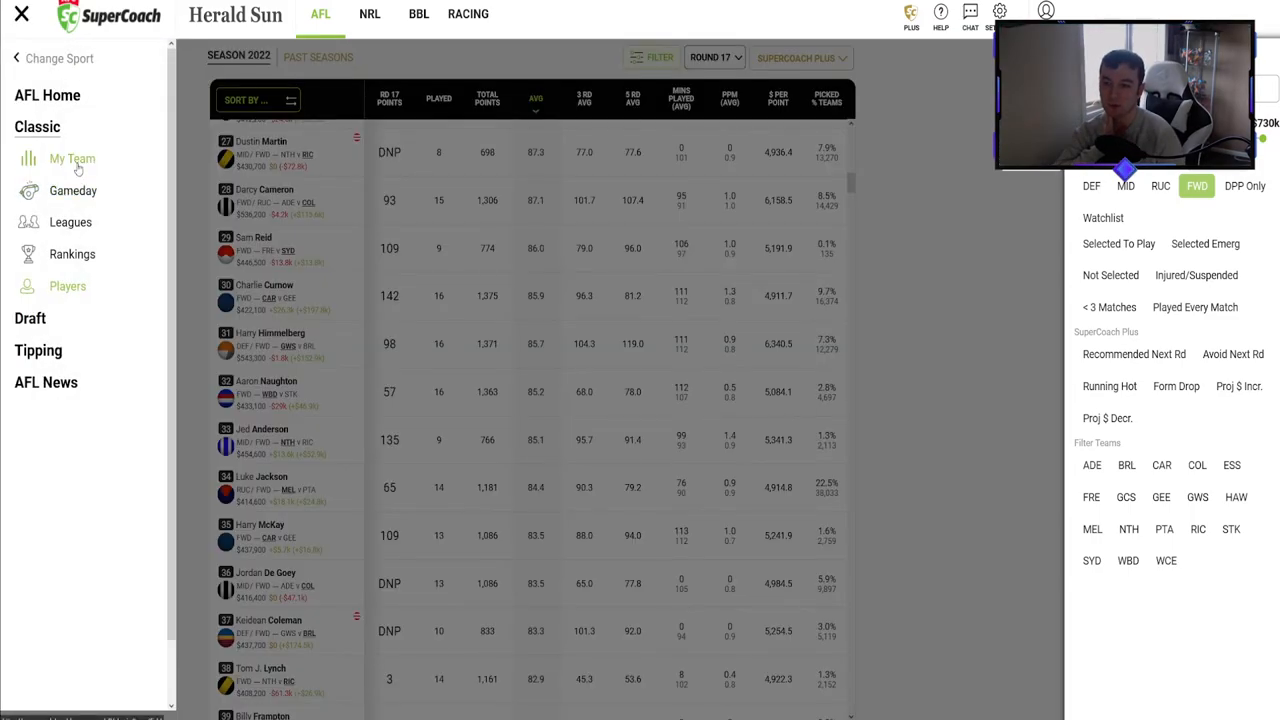
pyautogui.click(72, 160)
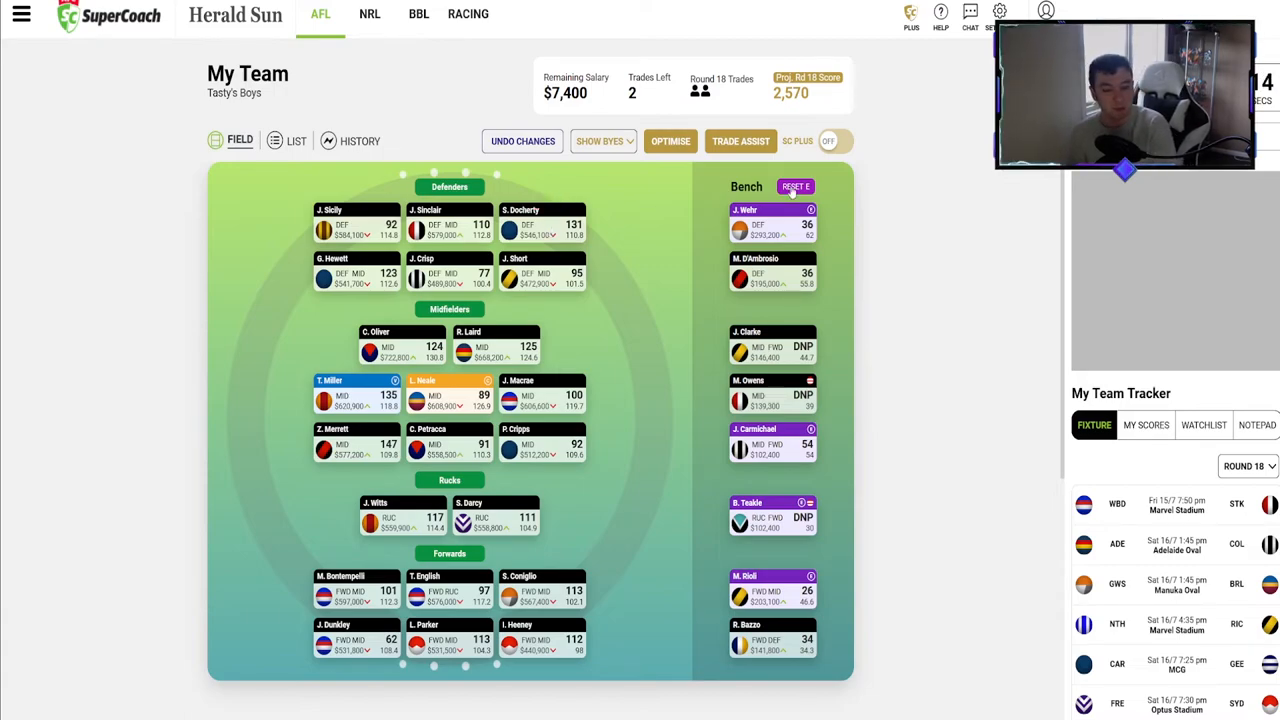
pyautogui.moveTo(1012, 212)
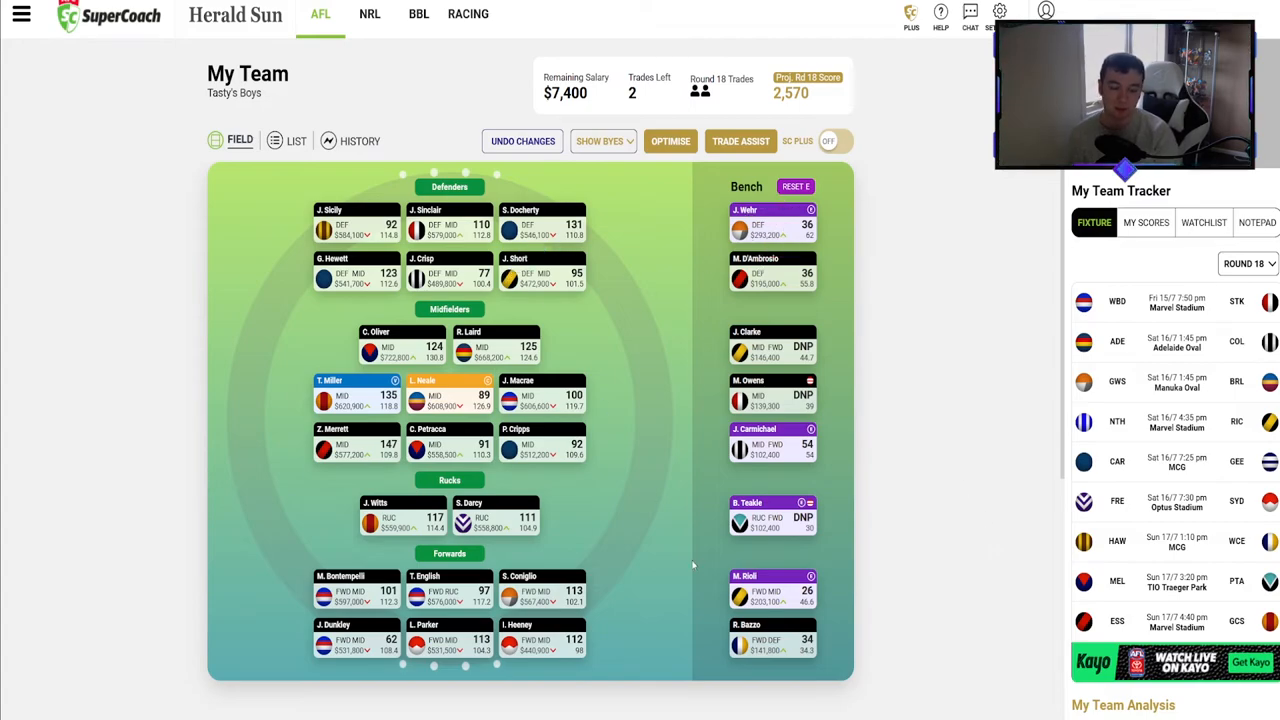
pyautogui.moveTo(692, 564)
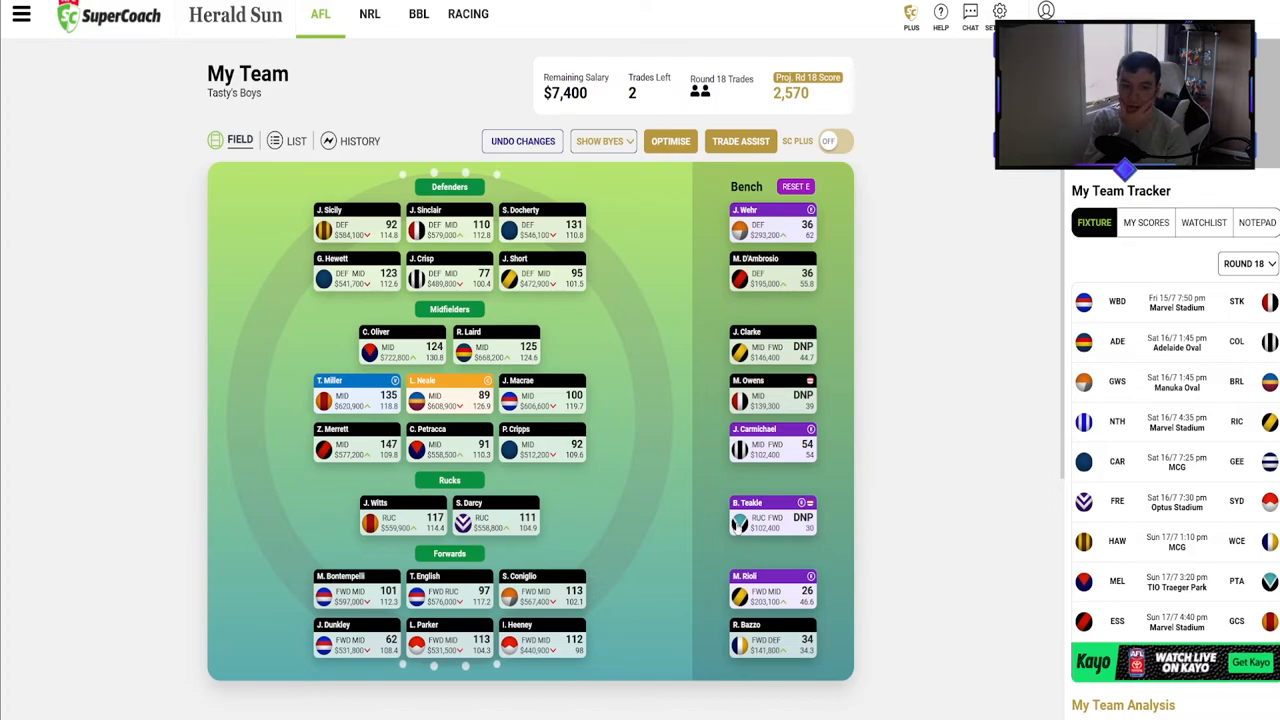
pyautogui.moveTo(672, 408)
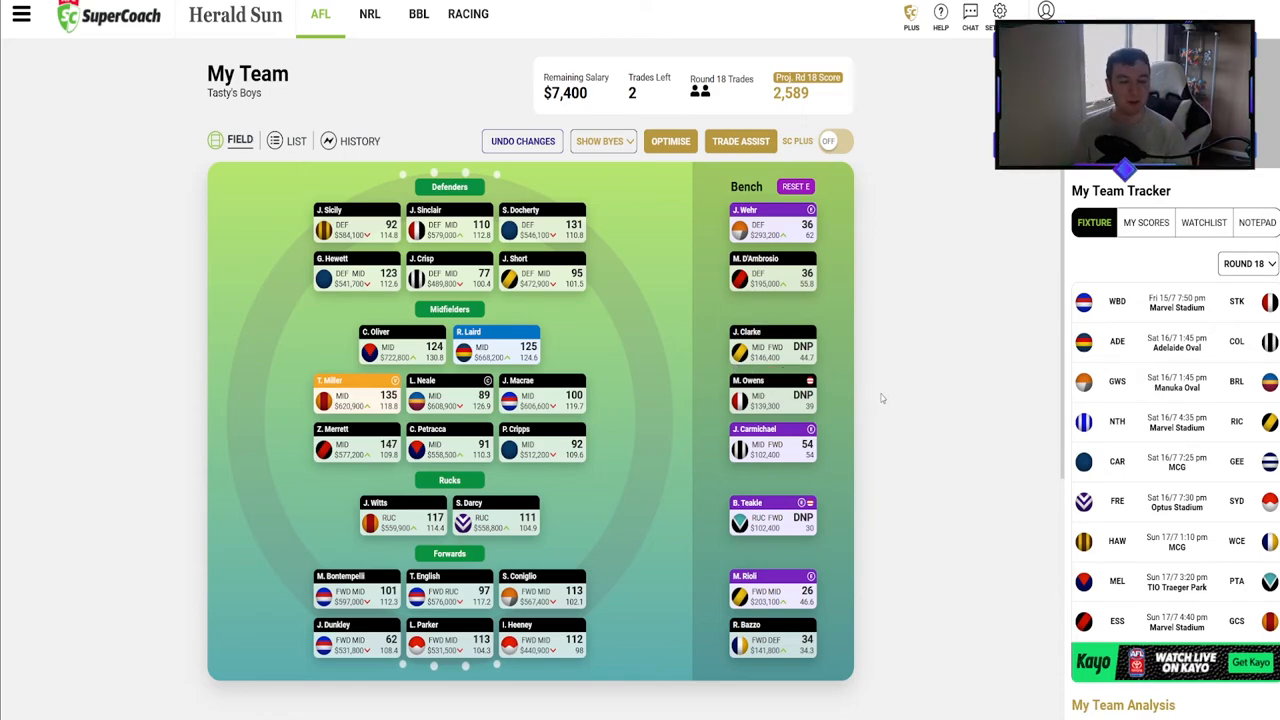
pyautogui.moveTo(892, 472)
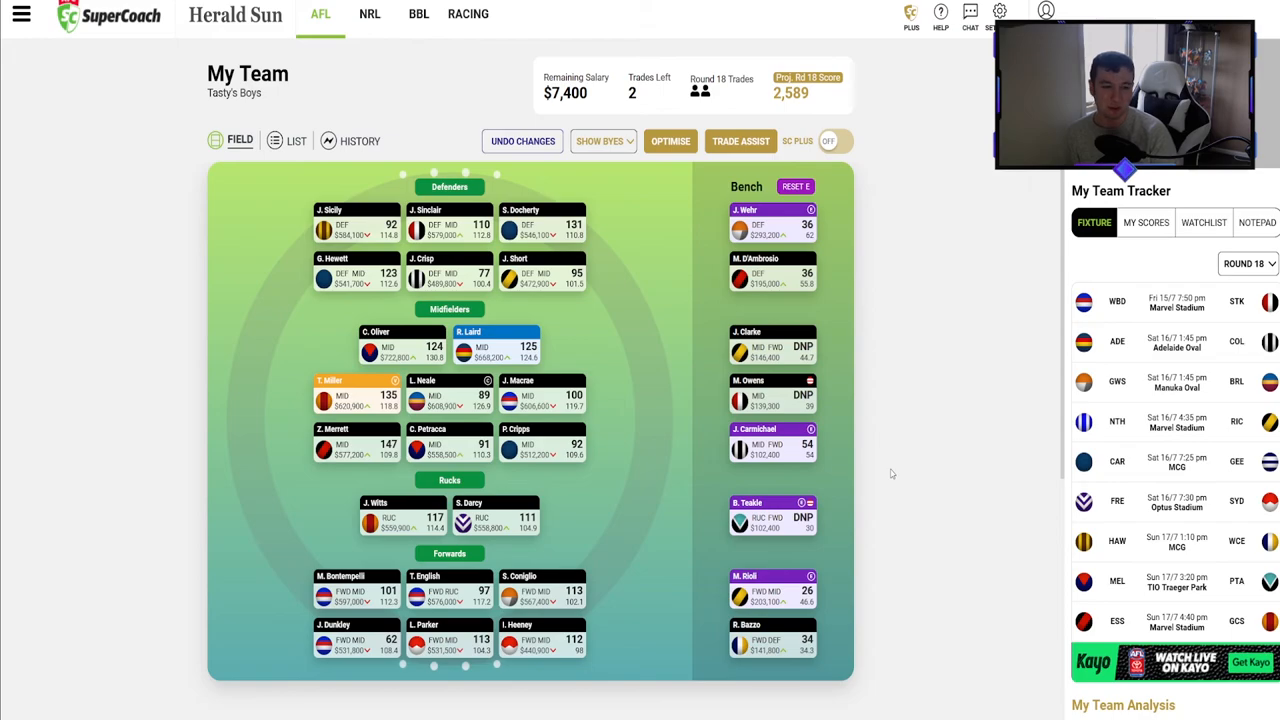
pyautogui.moveTo(956, 488)
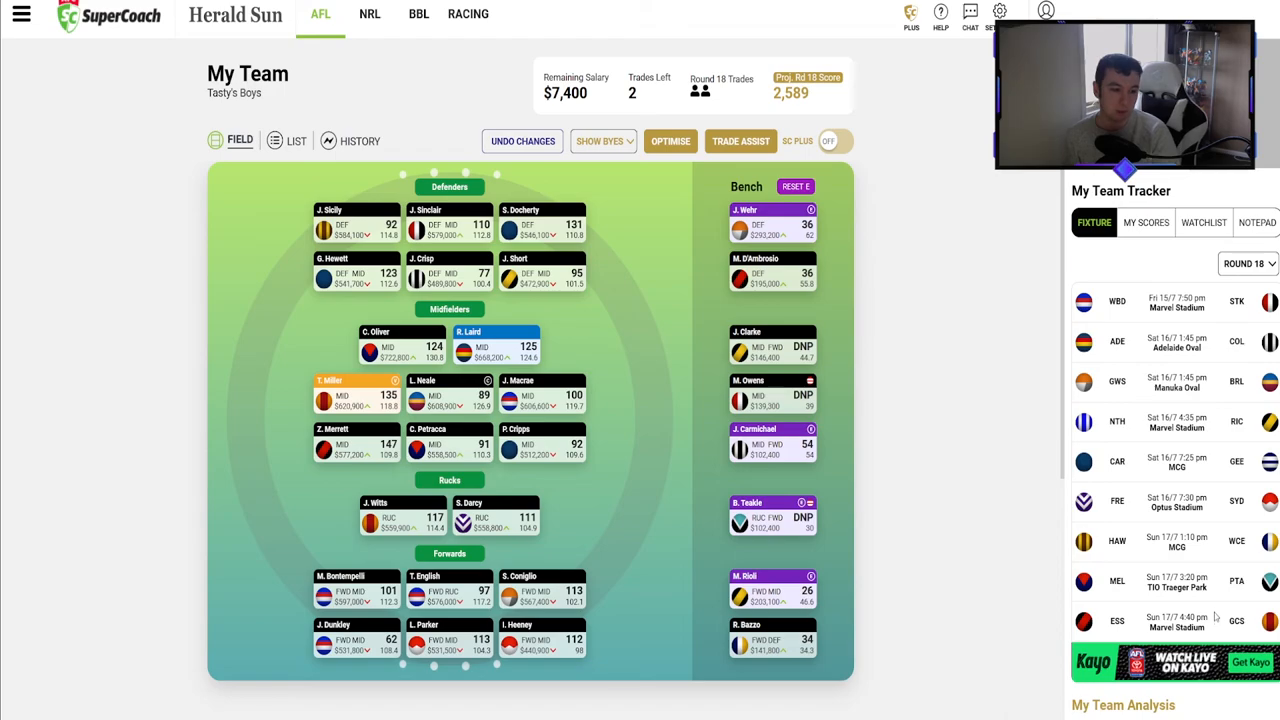
pyautogui.moveTo(1216, 616)
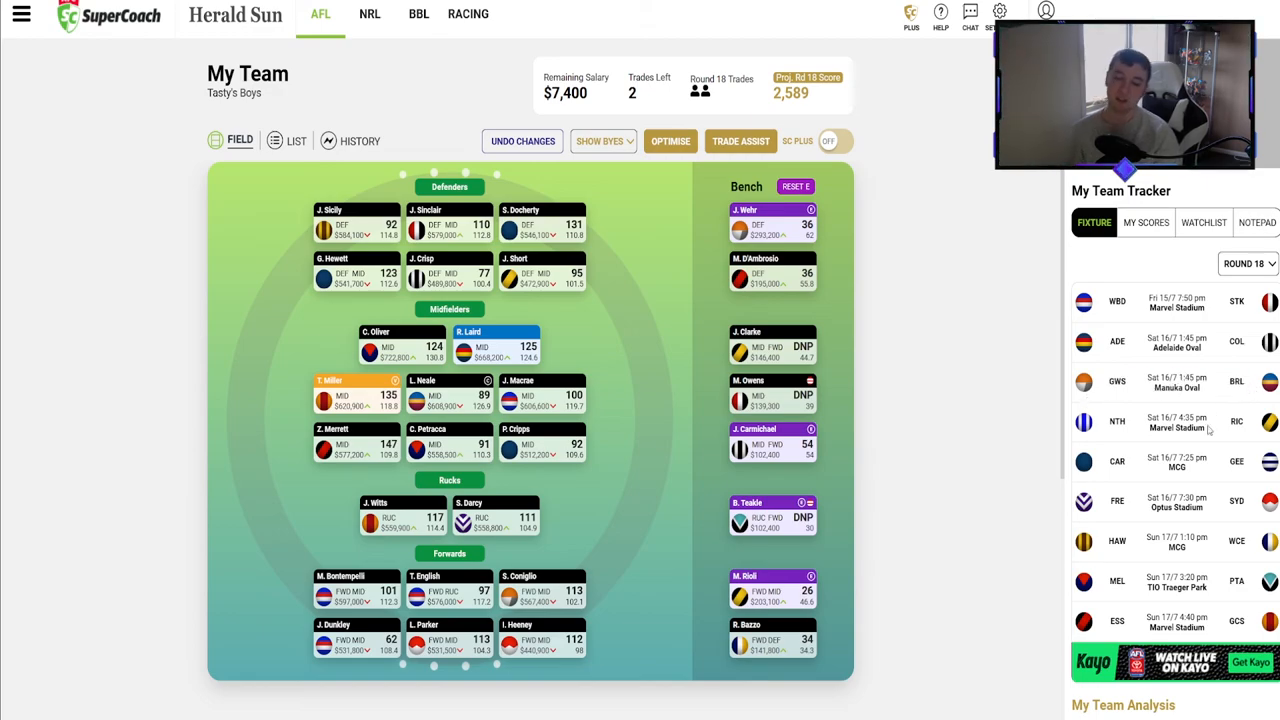
pyautogui.moveTo(1108, 390)
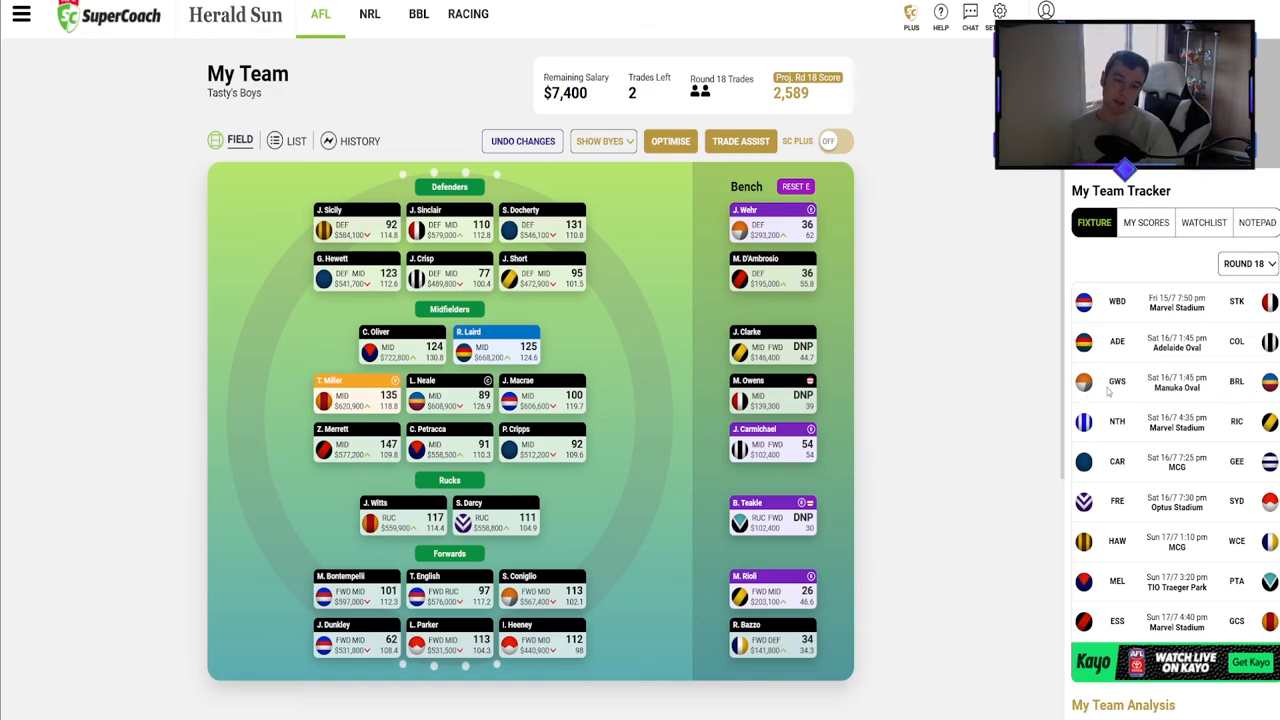